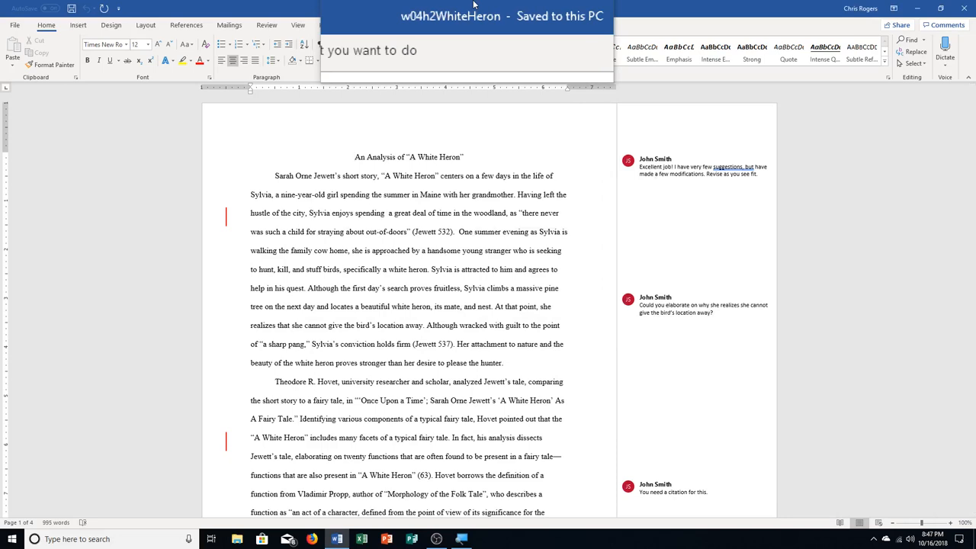
Step: Bring up the Save As page for the White Heron essay
click(354, 157)
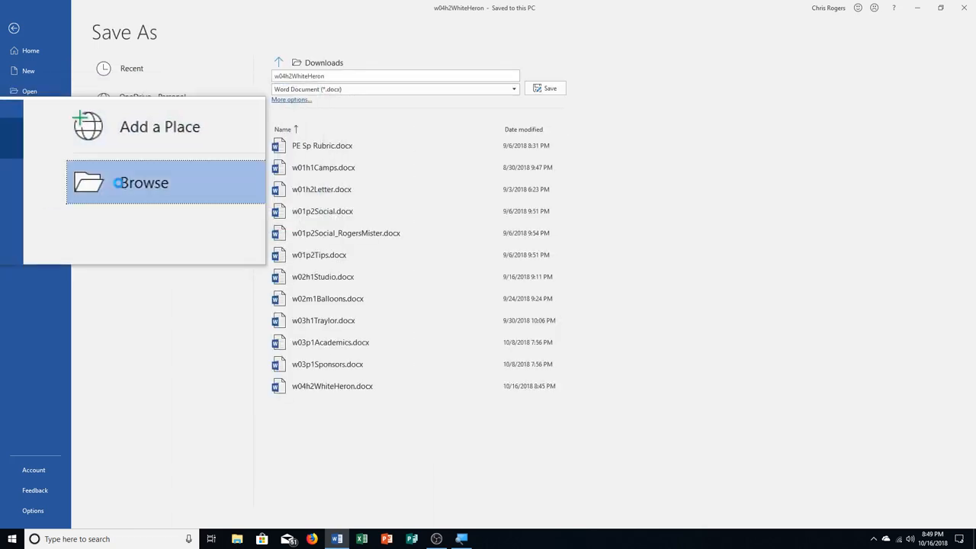
Step: Save a copy in Documents named w04h2WhiteHeron_RogersMister
click(142, 183)
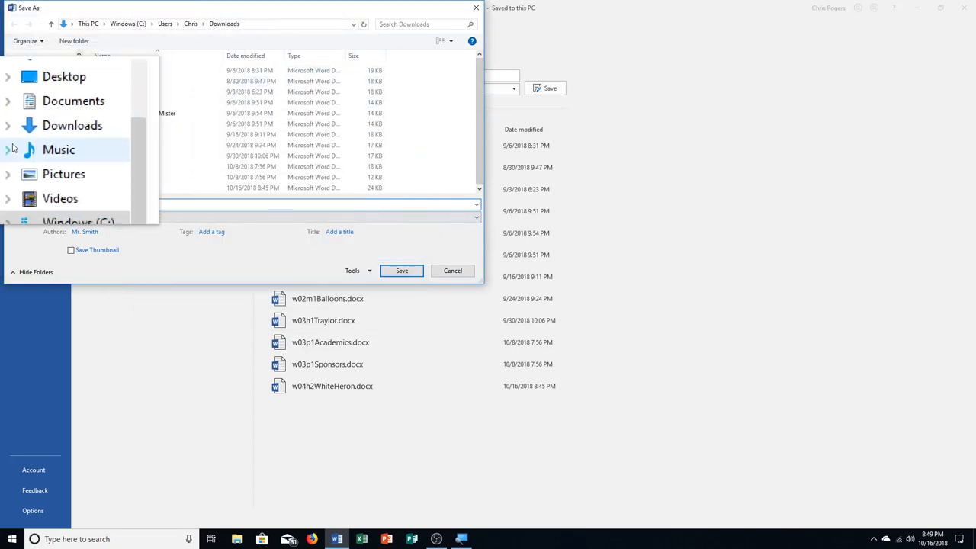
click(73, 101)
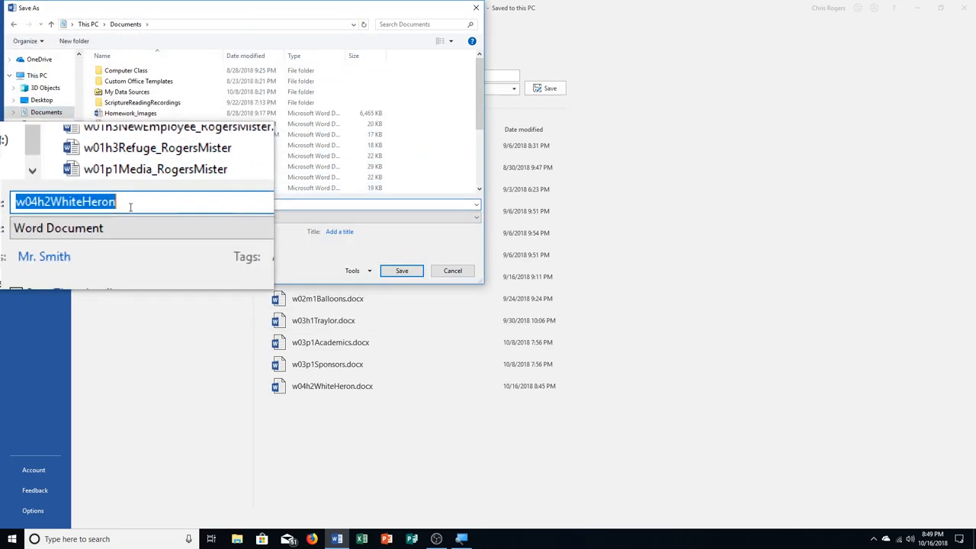
text(_)
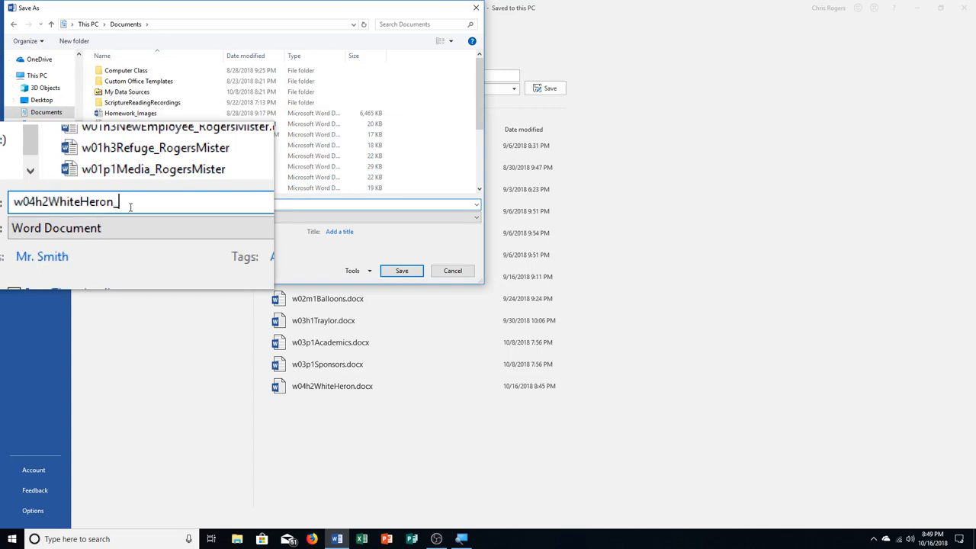
text(RogersMist)
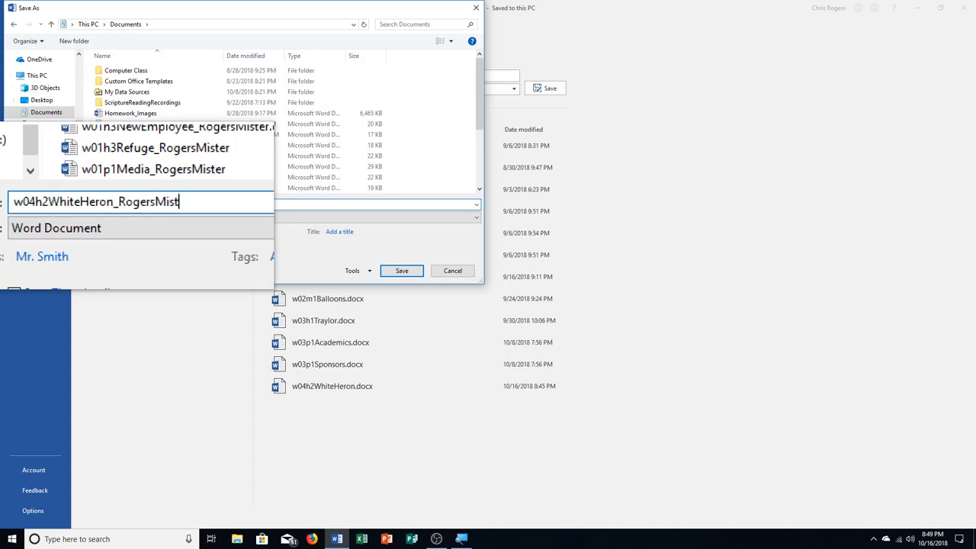
text(er)
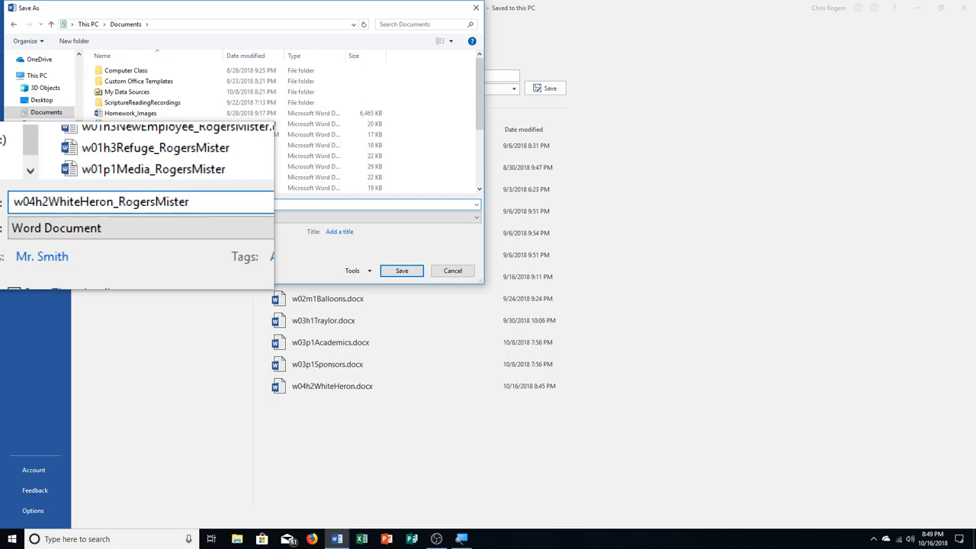
click(401, 271)
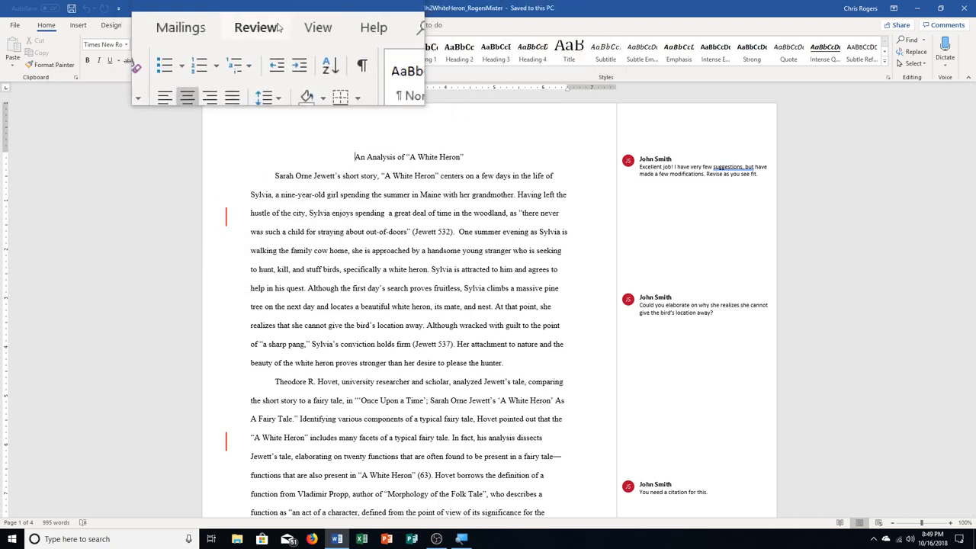
Step: Switch Display for Review to All Markup and scroll through the paper's tracked edits and comments
click(257, 28)
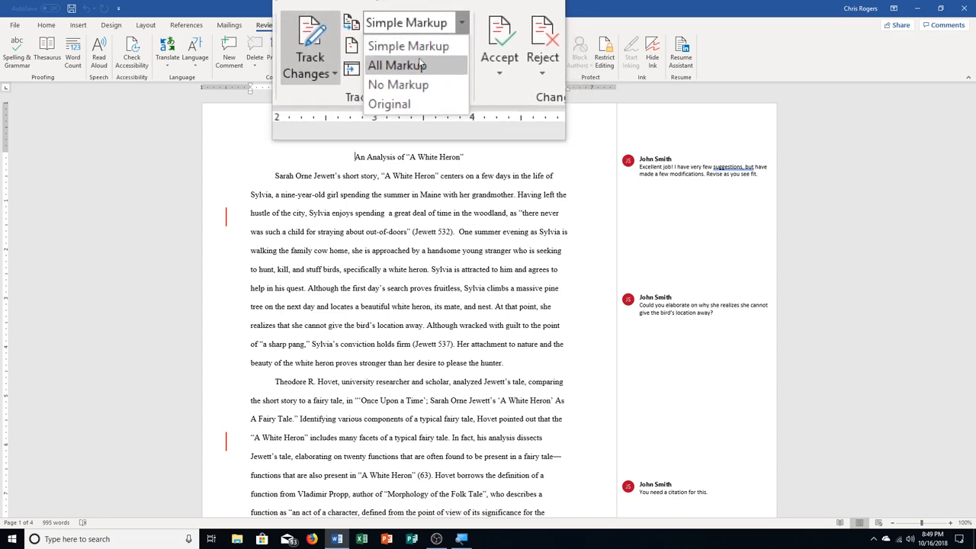
click(397, 64)
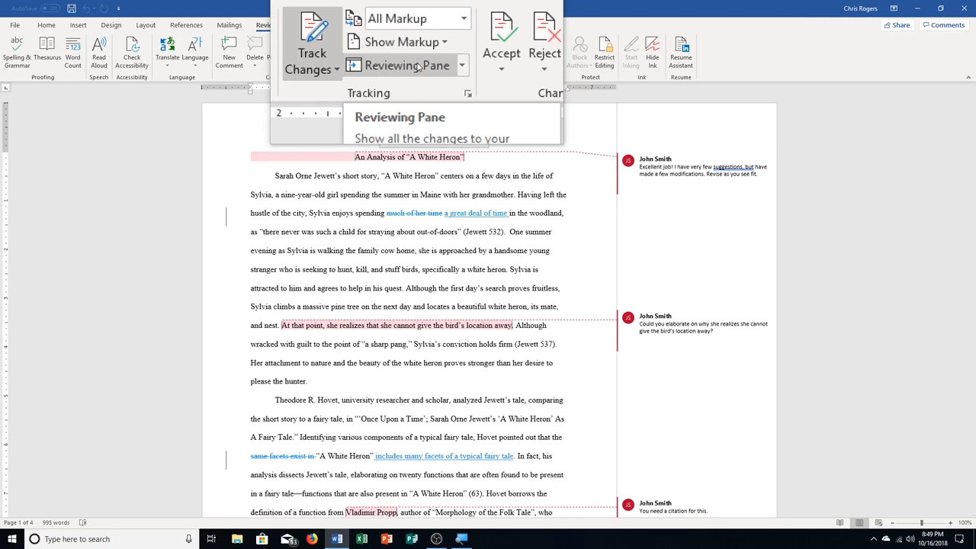
click(406, 64)
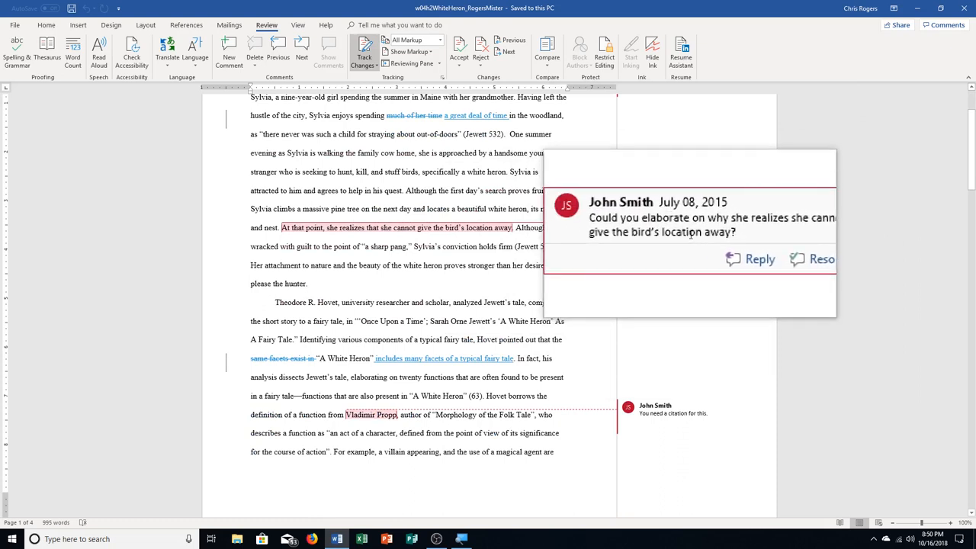
scroll(down, 3)
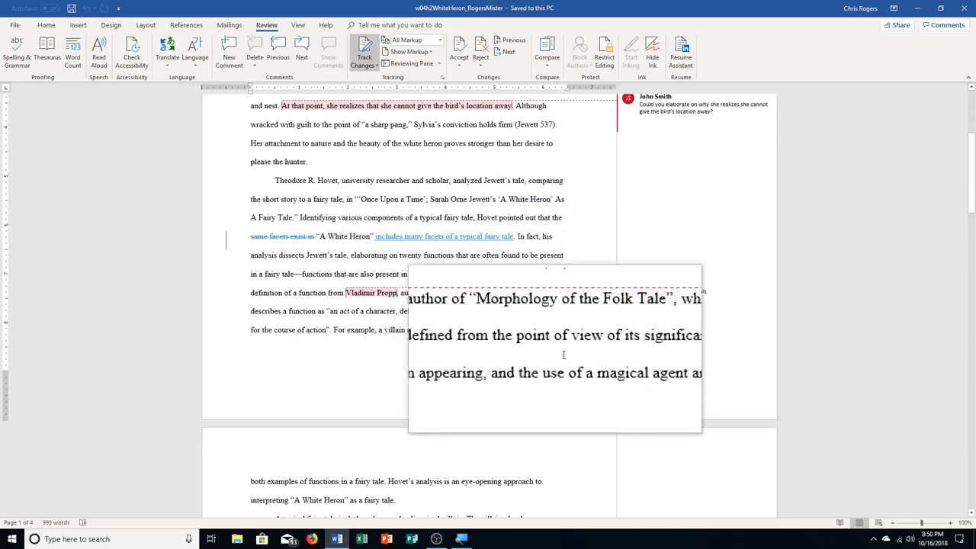
scroll(down, 3)
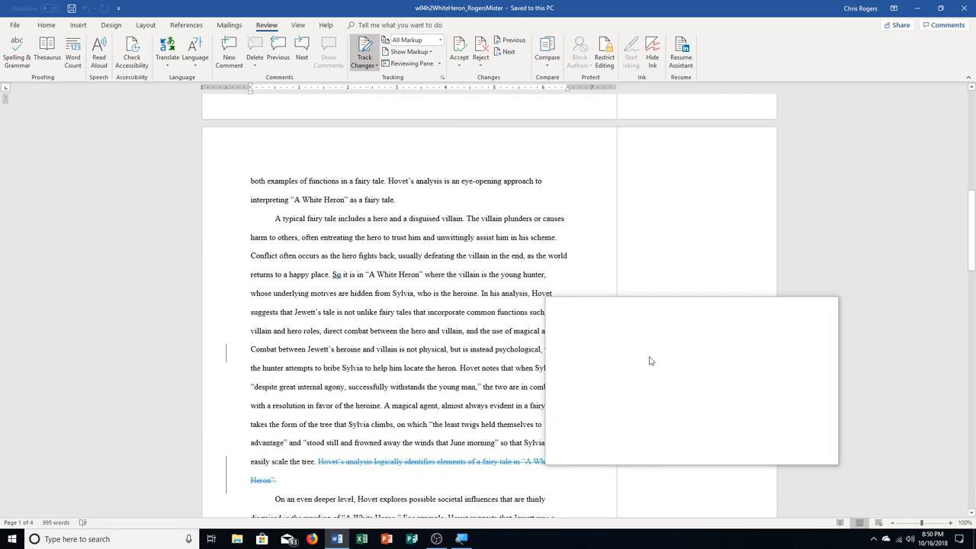
scroll(down, 3)
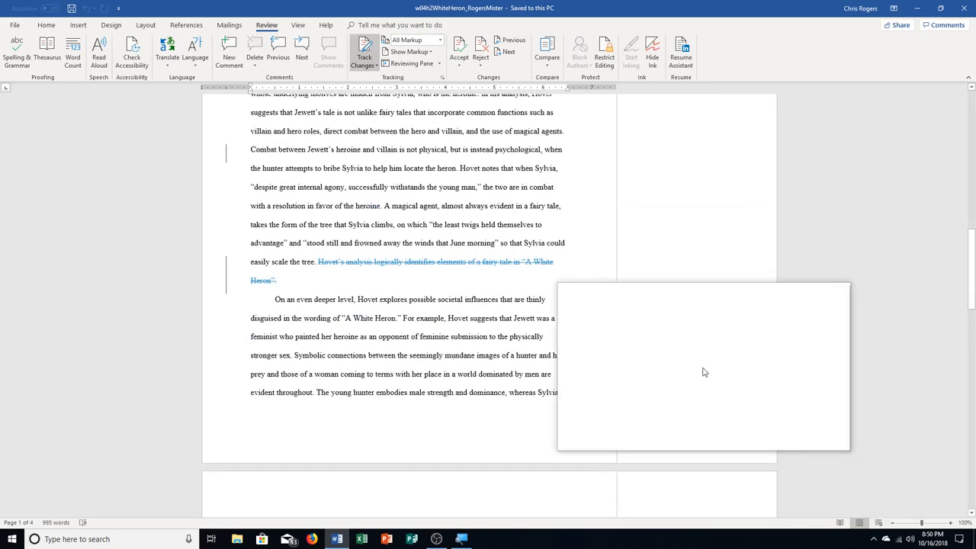
scroll(down, 3)
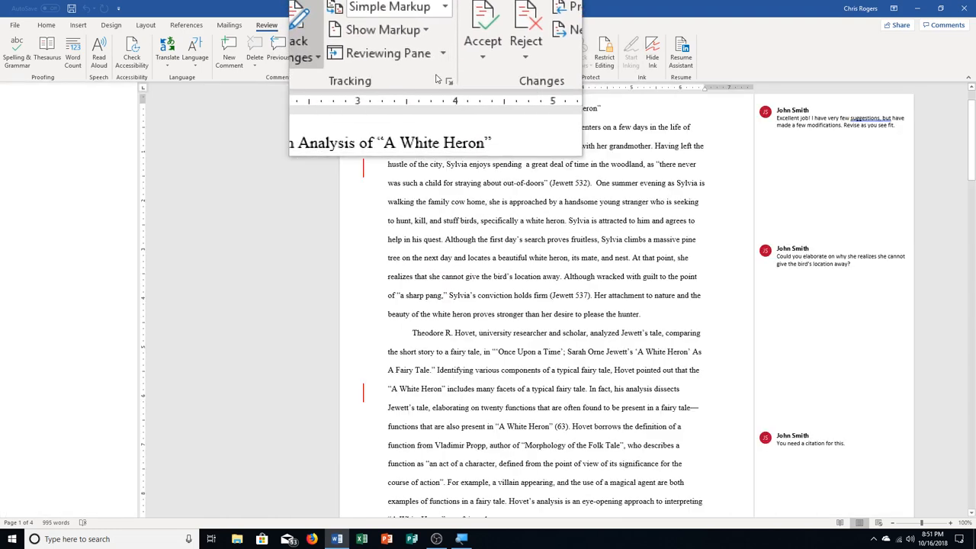
click(387, 52)
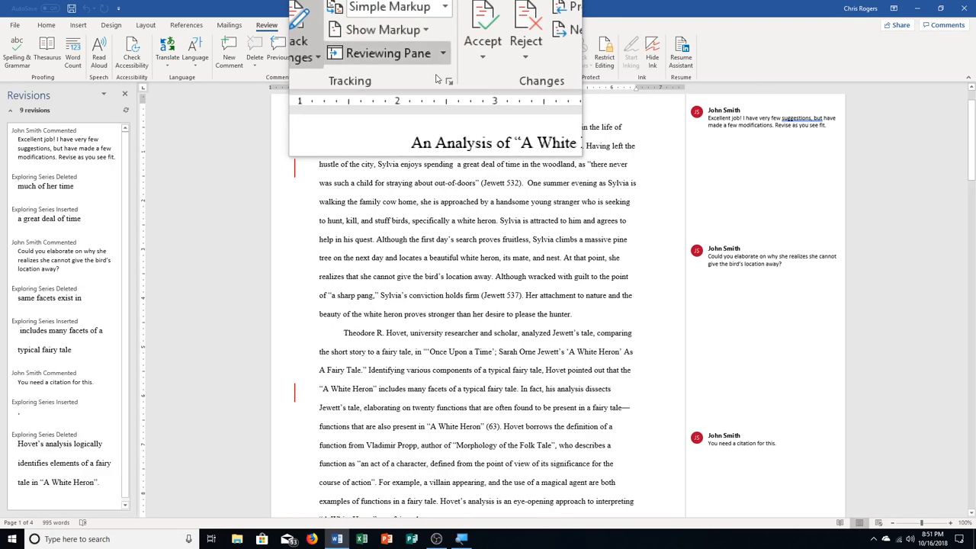
click(412, 144)
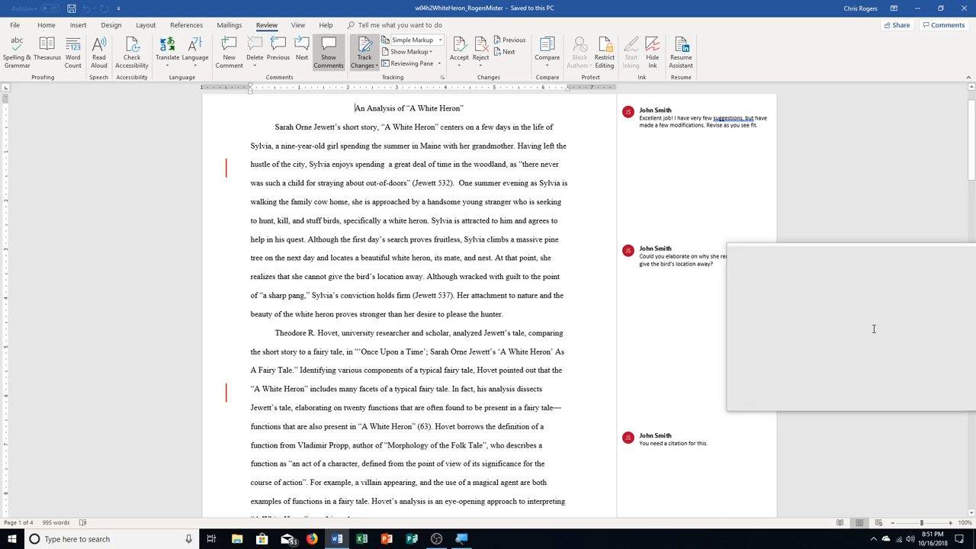
mouse_move(852, 324)
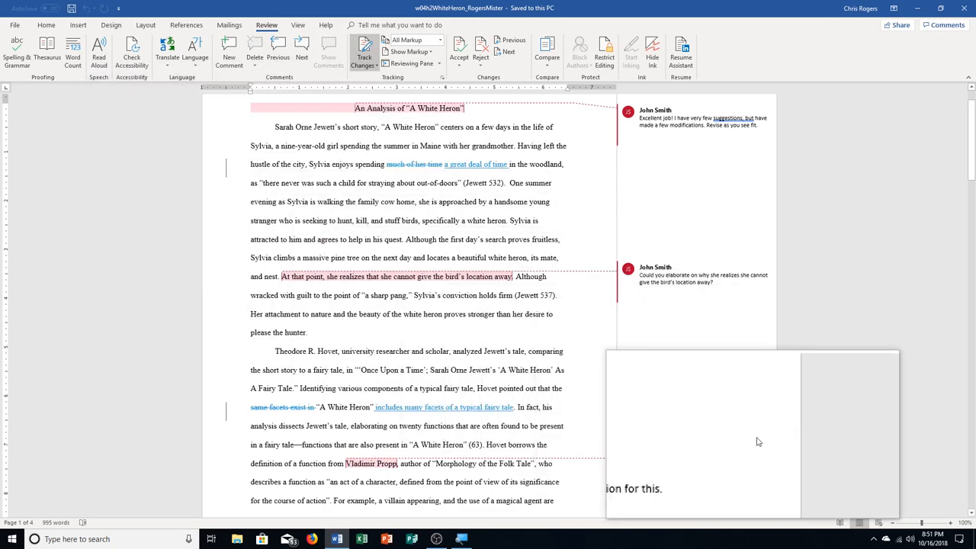
mouse_move(747, 402)
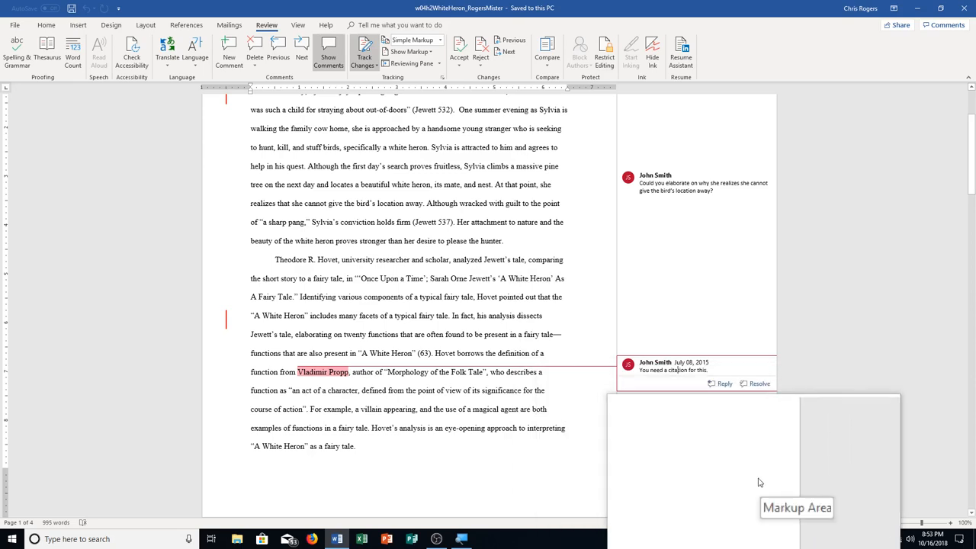
mouse_move(732, 459)
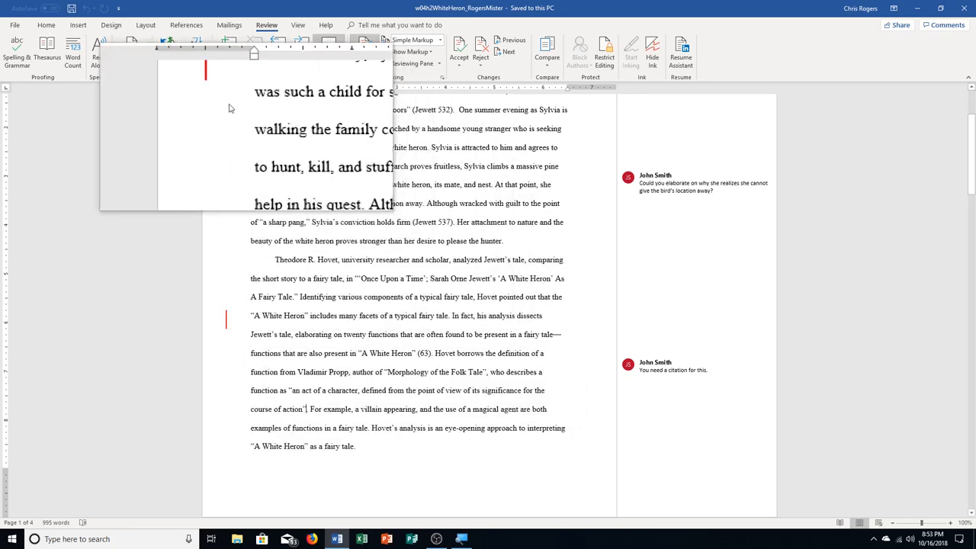
Step: From References, bring up the Source Manager and start a new citation source
click(186, 25)
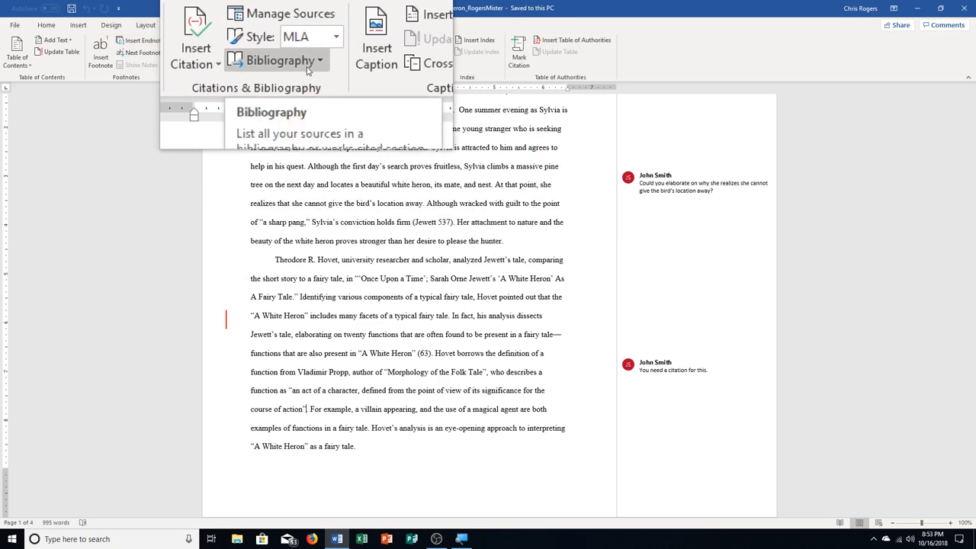
click(281, 61)
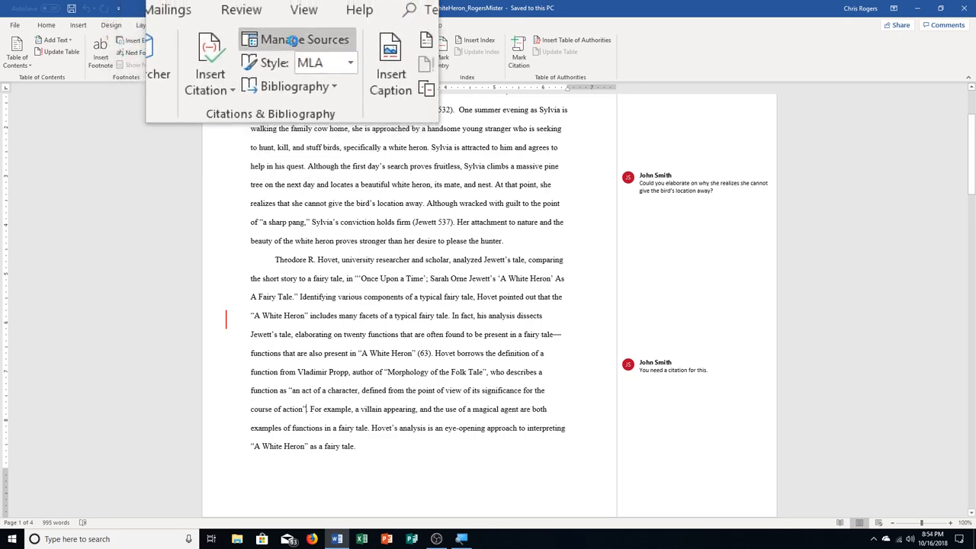
click(305, 40)
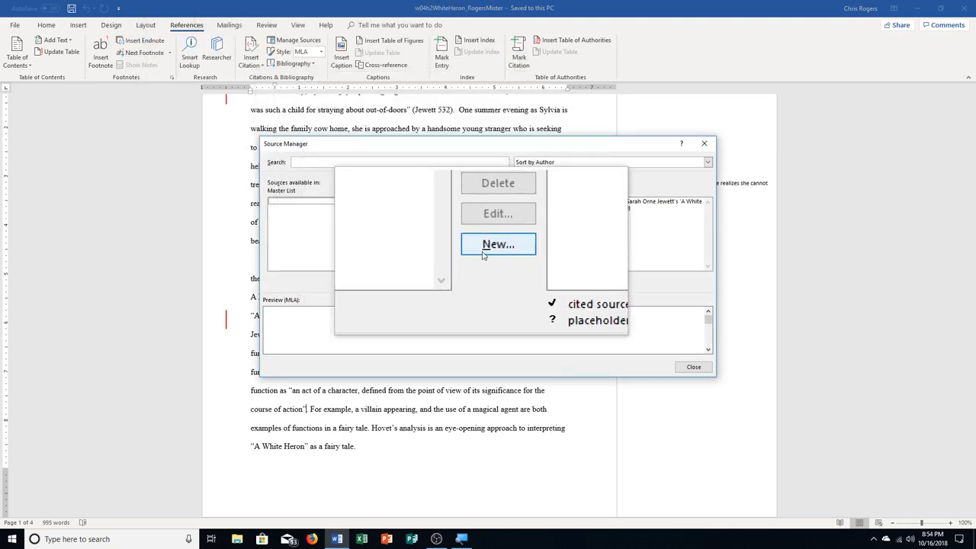
click(497, 244)
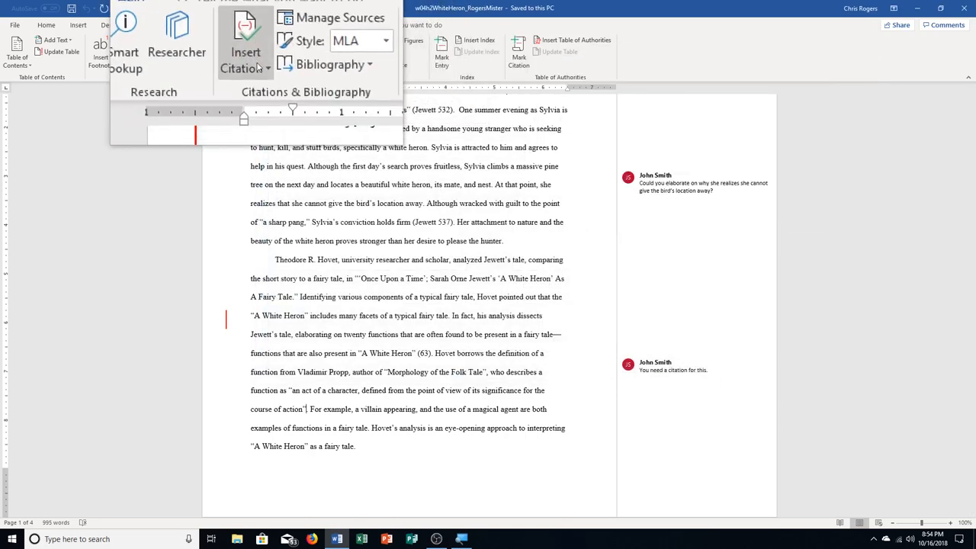
Step: Make the new source a Book Section by Propp, Vladimir titled Morphology of a Folk Tale
click(246, 52)
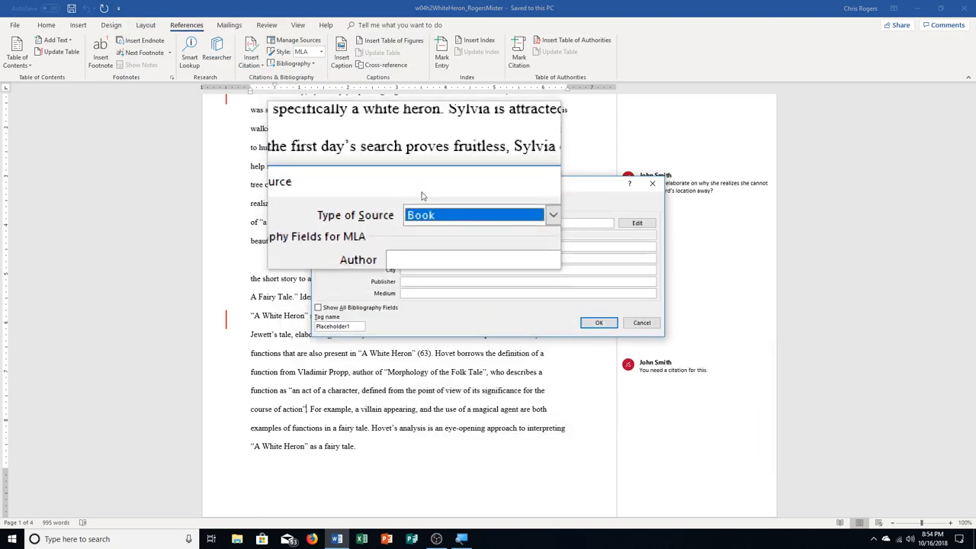
click(531, 175)
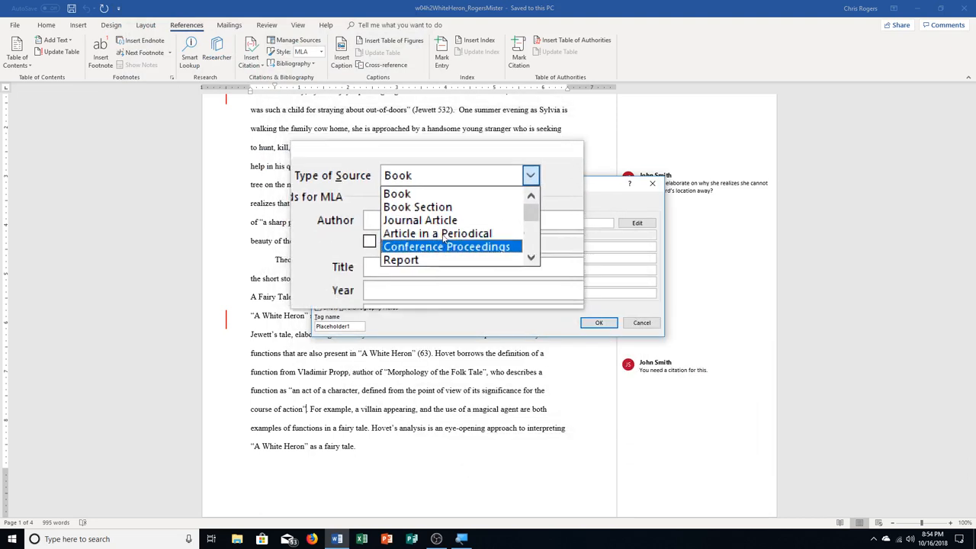
click(417, 207)
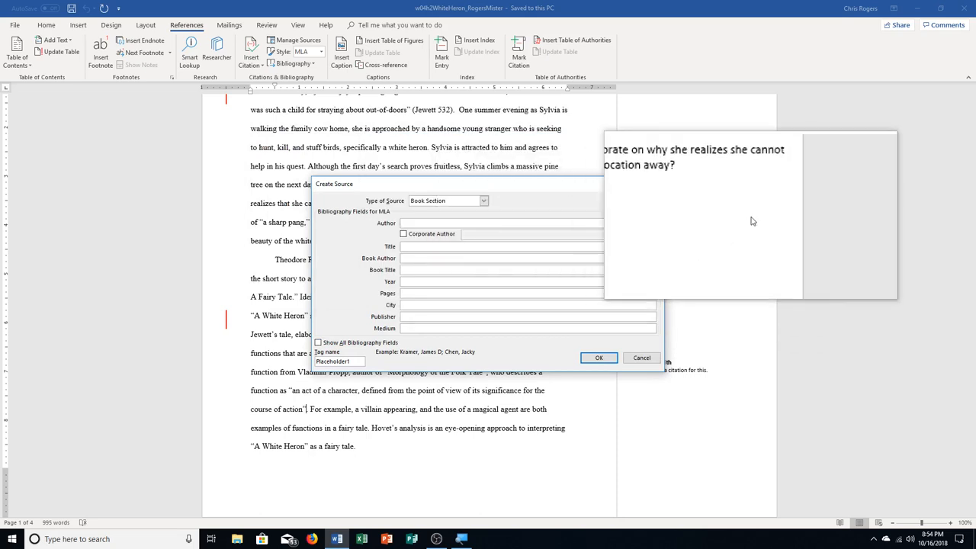
text(Propp,)
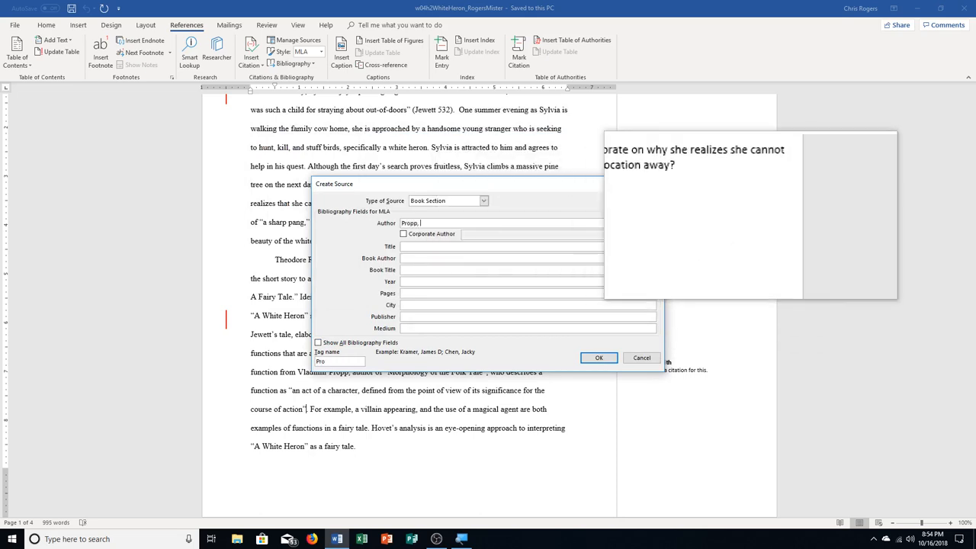
text(Vladim)
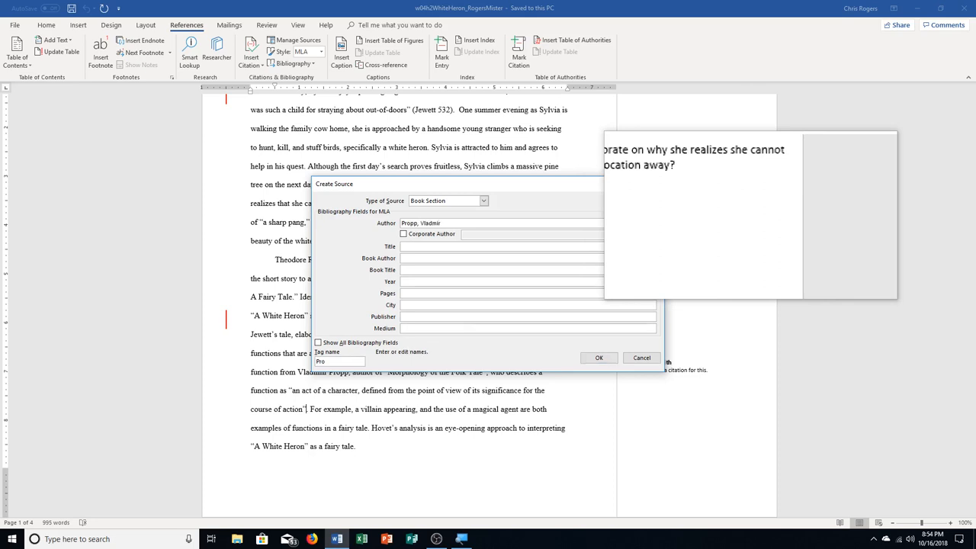
text(Morphology of a)
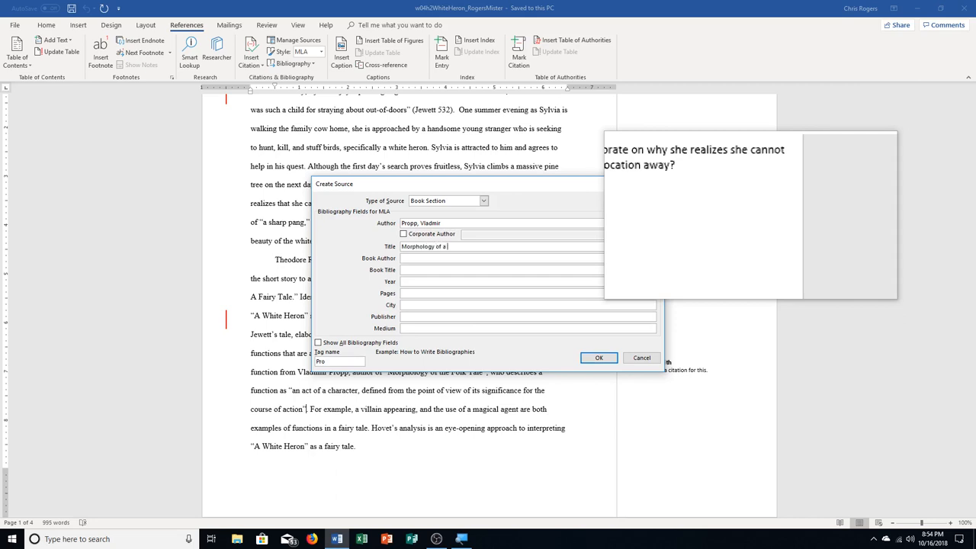
text(Folk Tale)
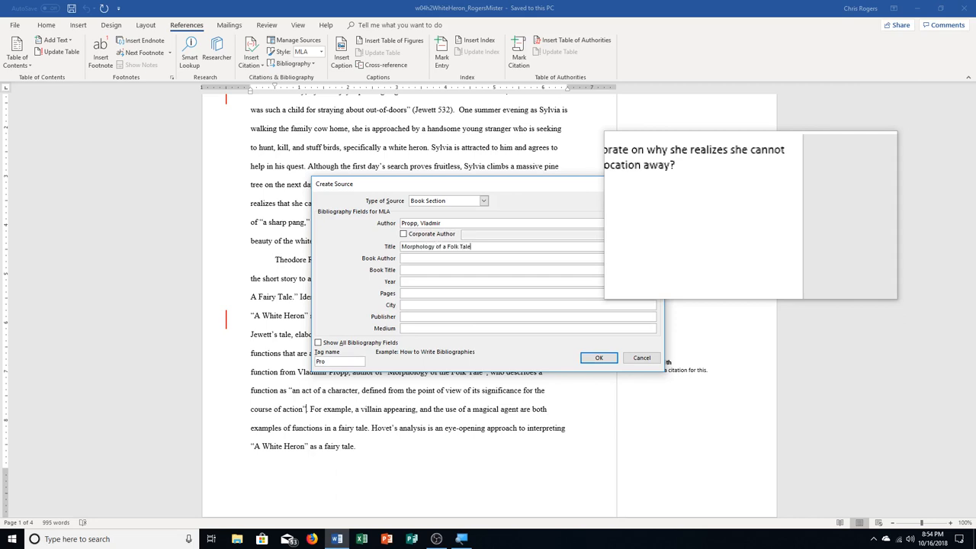
Step: Enter the publication year, city New York and publisher Anniston
click(502, 268)
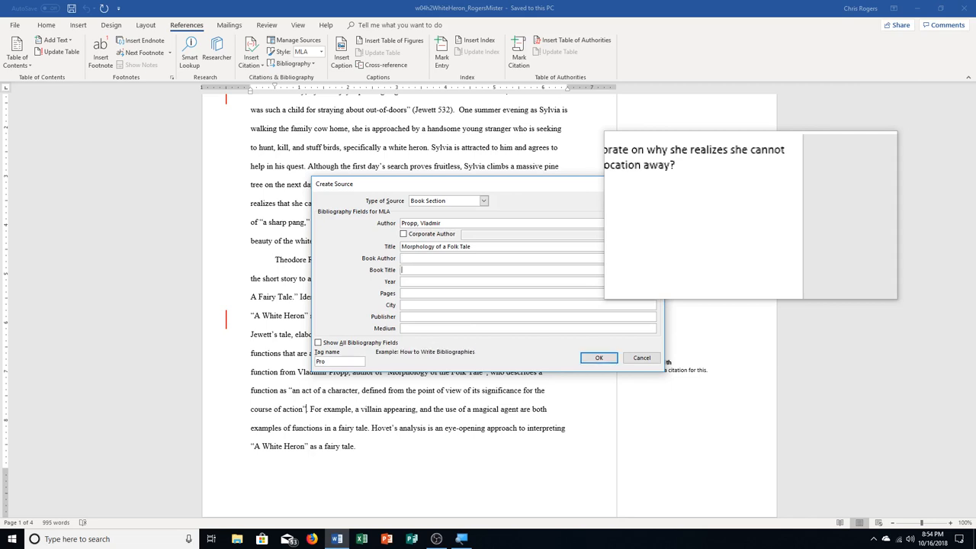
text(1994)
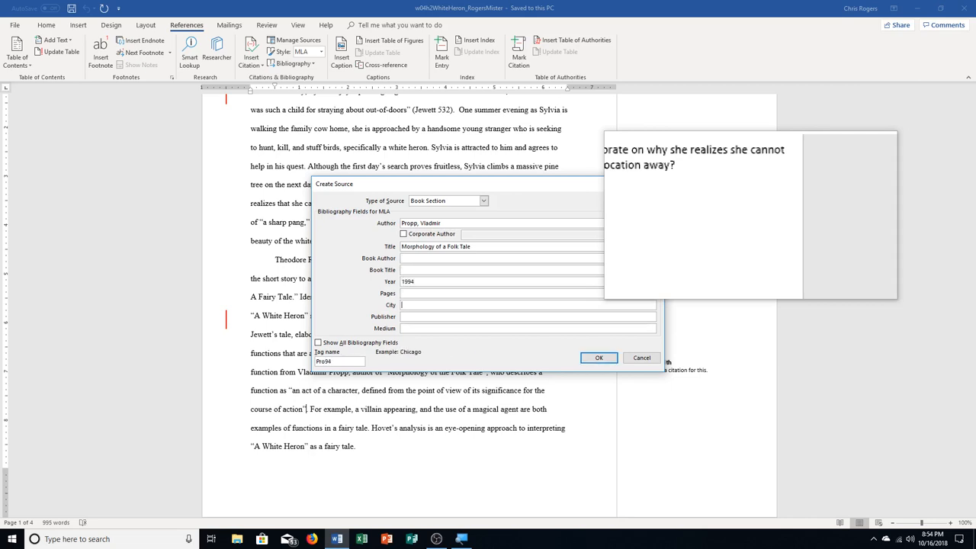
text(New York)
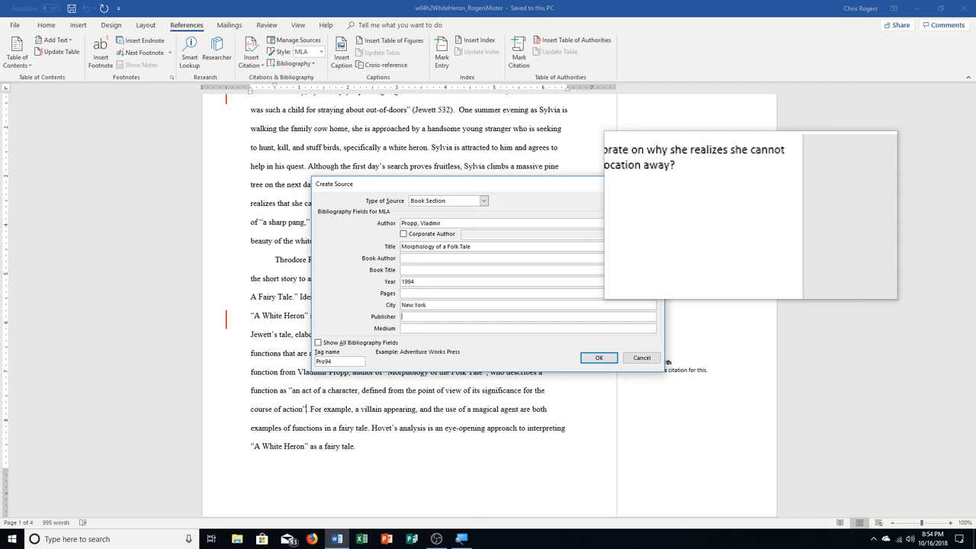
text(Anniston)
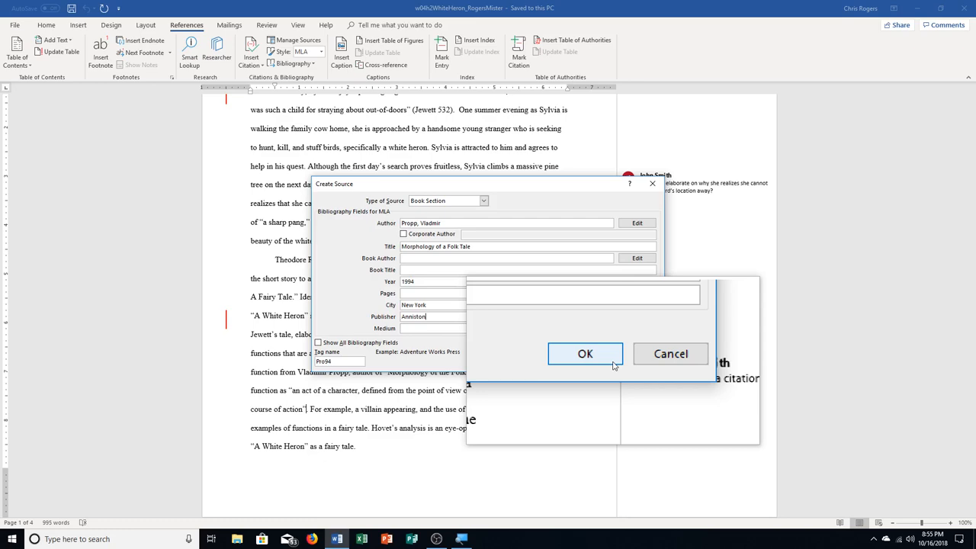
Step: Confirm the new Propp source so it can be cited after the quote
click(586, 354)
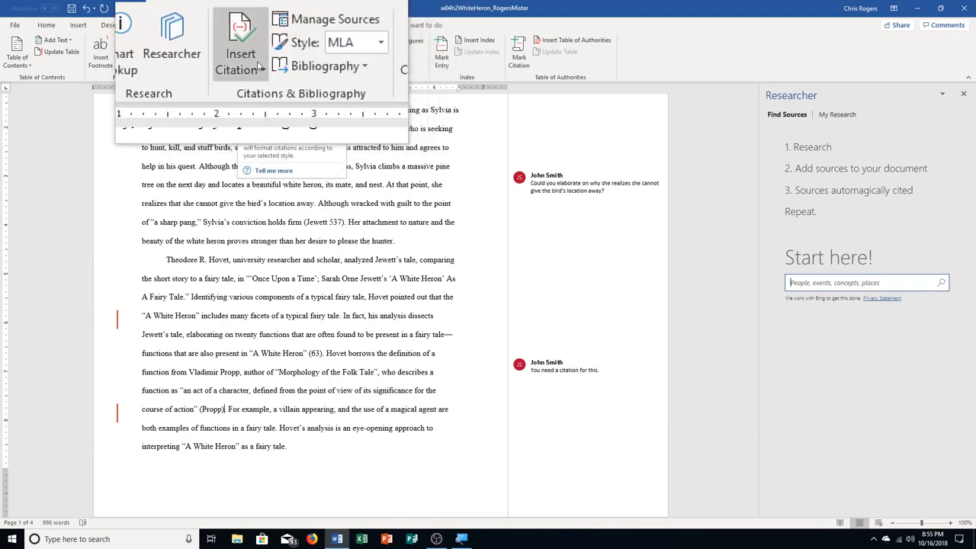
mouse_move(241, 46)
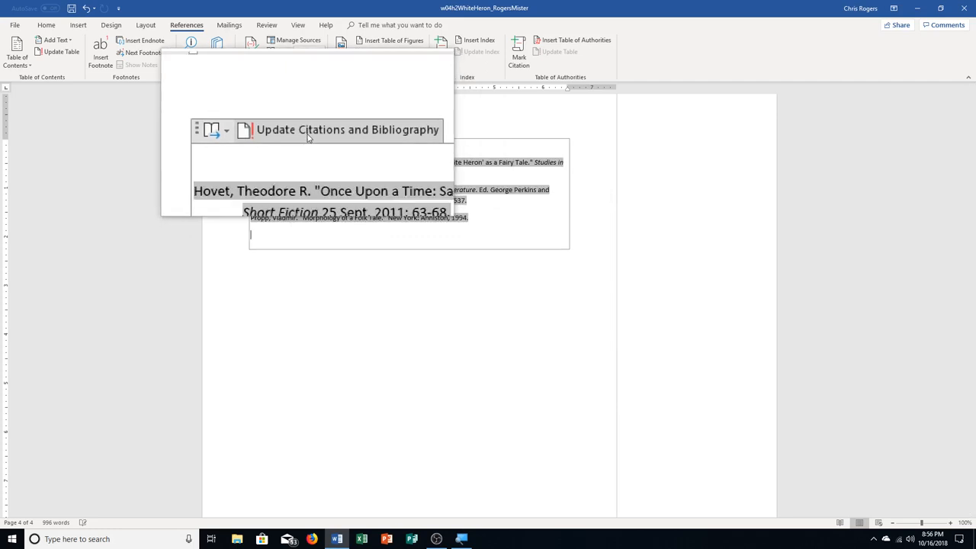
Step: Refresh the bibliography with the Propp source and select the elaboration comment
click(347, 130)
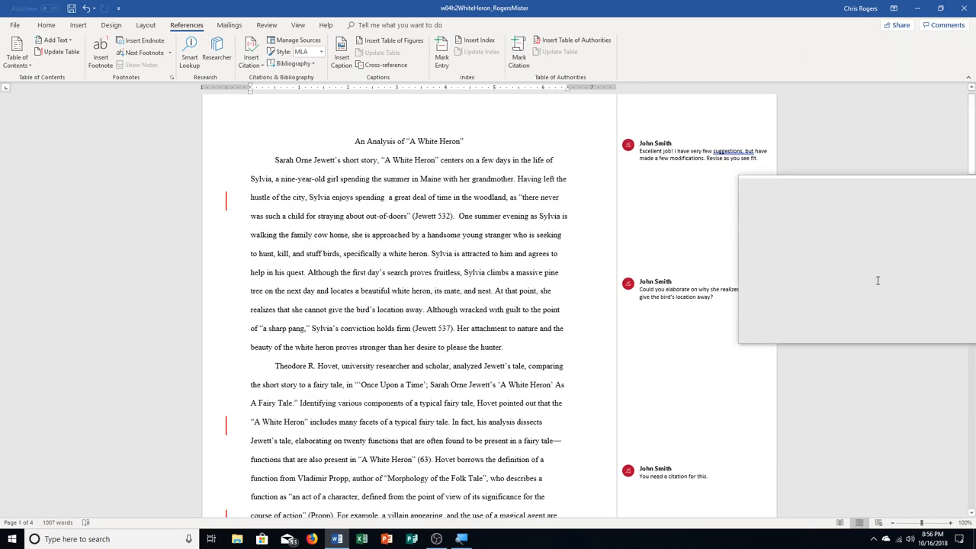
click(686, 289)
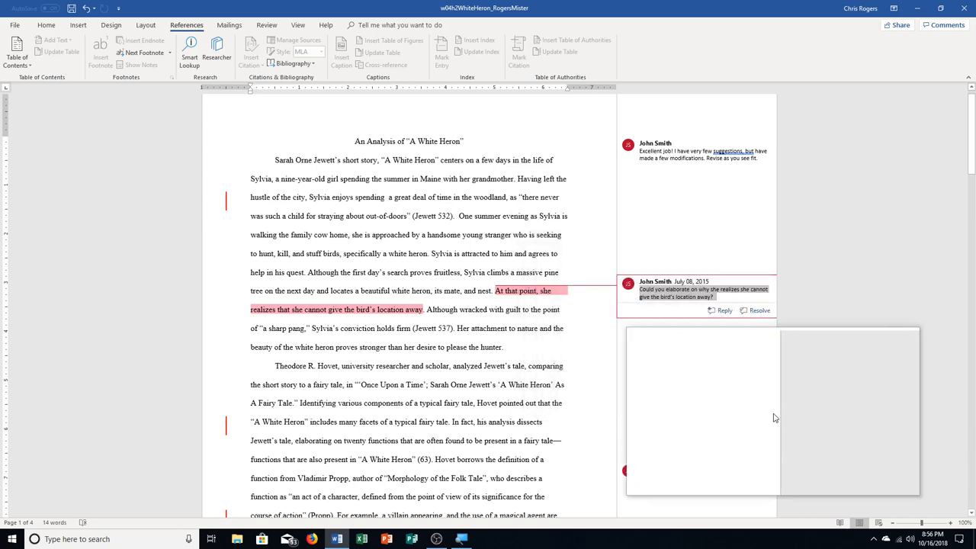
mouse_move(775, 418)
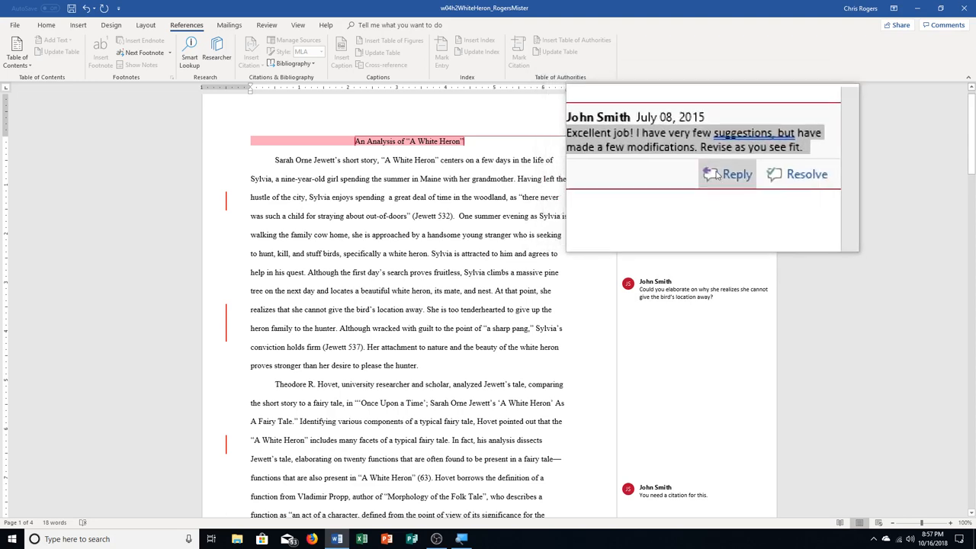
Step: Reply to the 'Excellent job!' comment with 'Please check my revisions.'
click(737, 174)
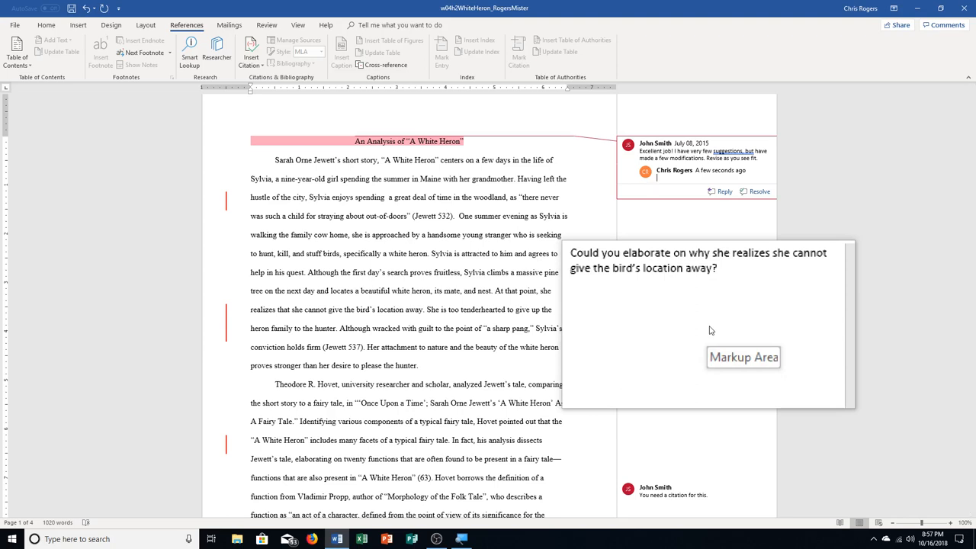
text(Please check)
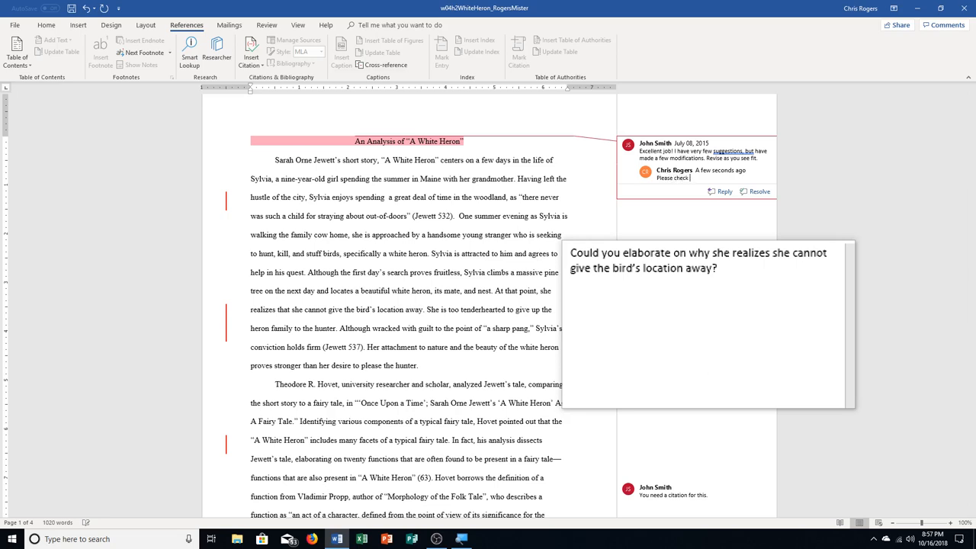
text(my revisions.)
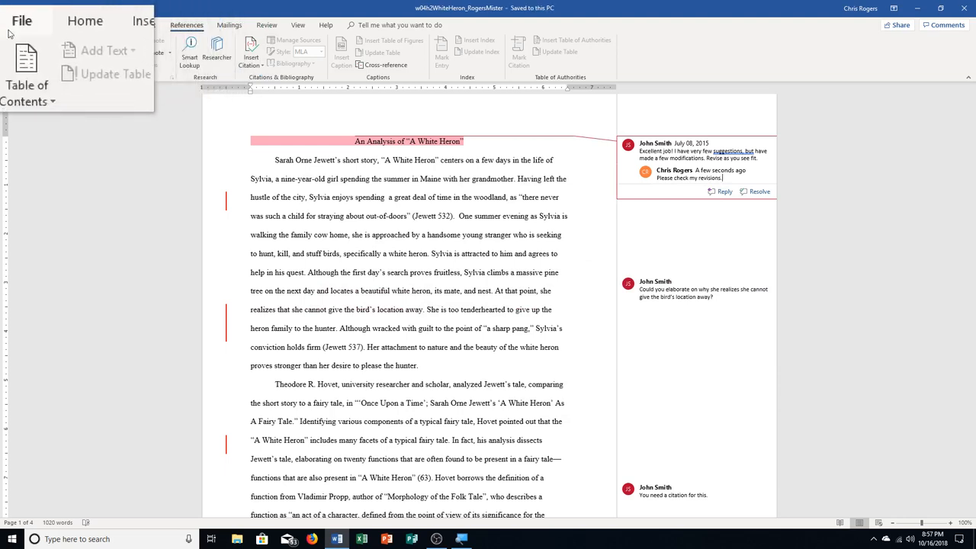
Step: Go to the File screen to reach the Open page with recent documents
click(21, 22)
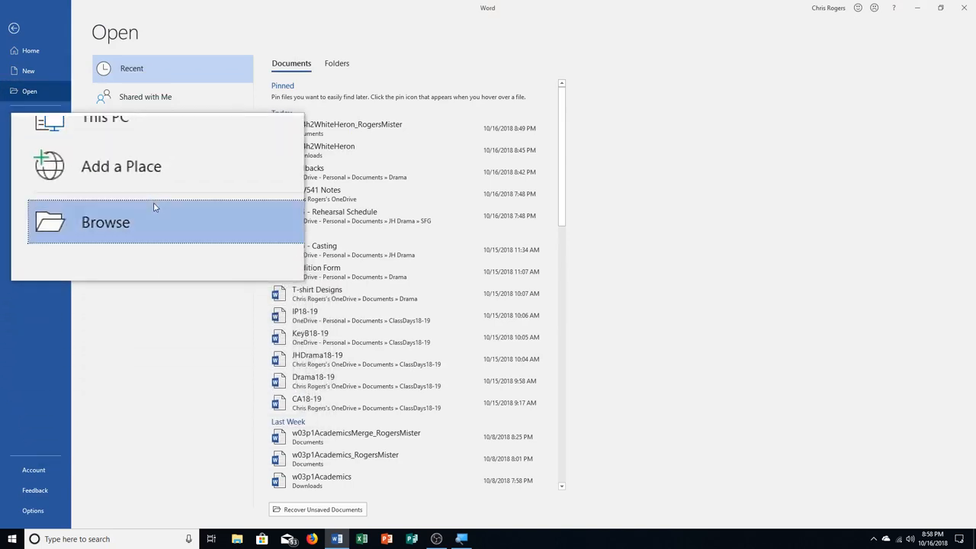
Step: Browse to Downloads and open the w04h2Entry PDF
click(105, 223)
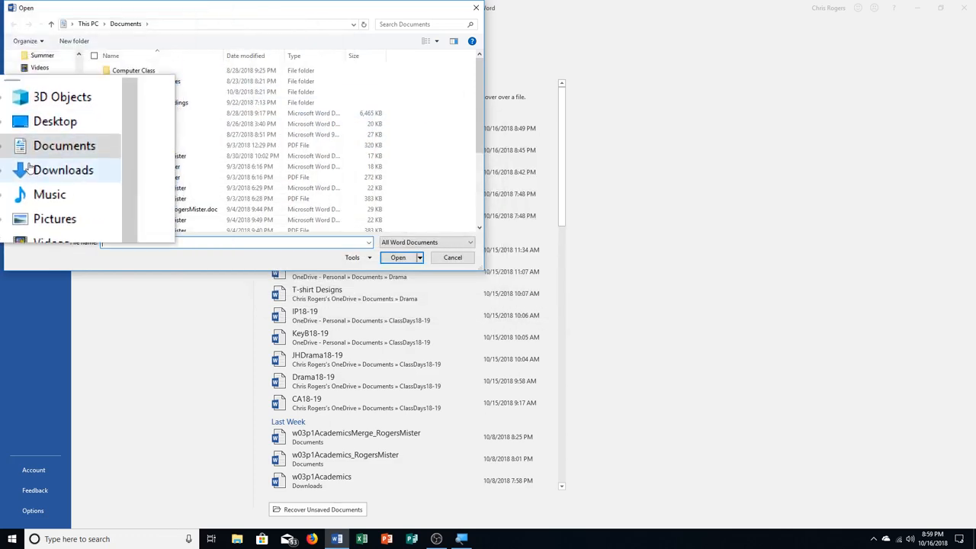
click(62, 171)
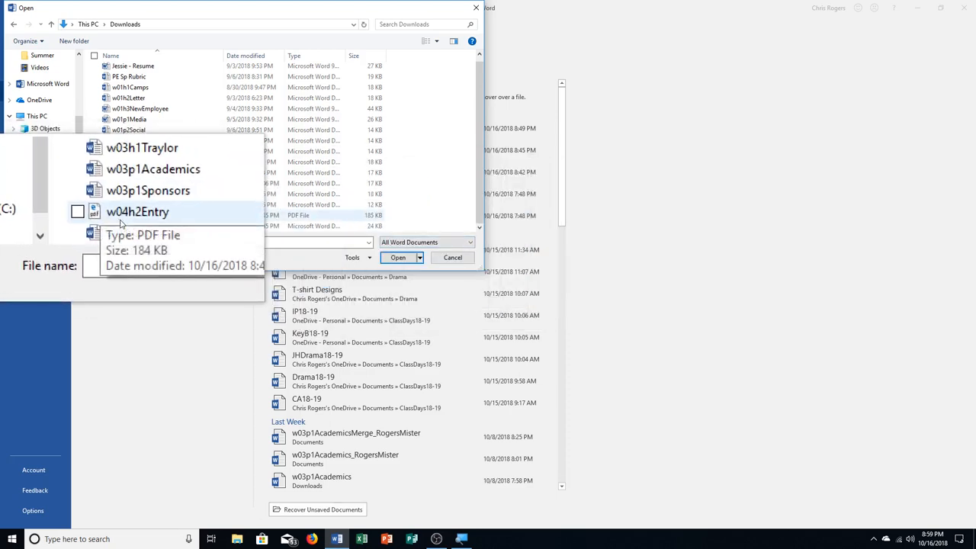
click(137, 210)
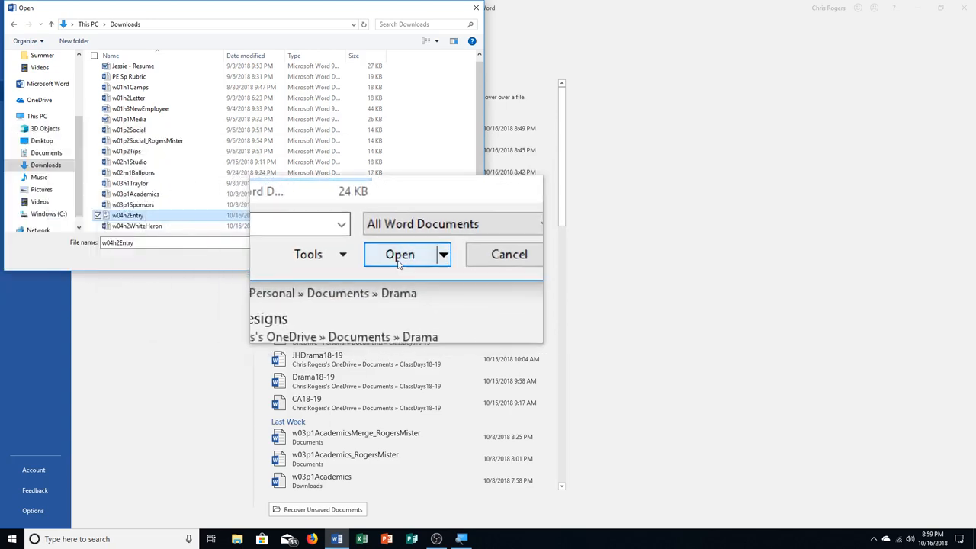
click(399, 253)
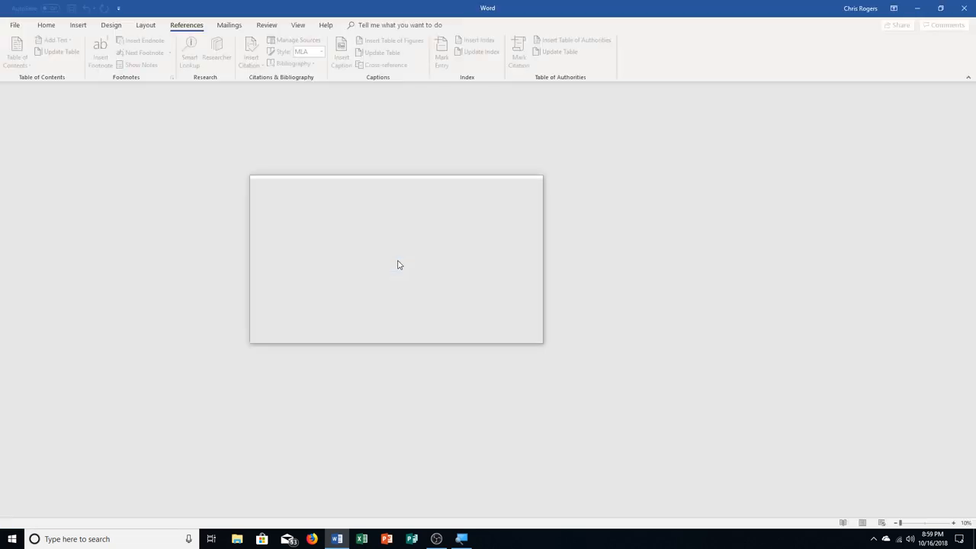
Step: Enable editing and confirm converting the w04h2Entry PDF into an editable Word document
drag(396, 266, 750, 326)
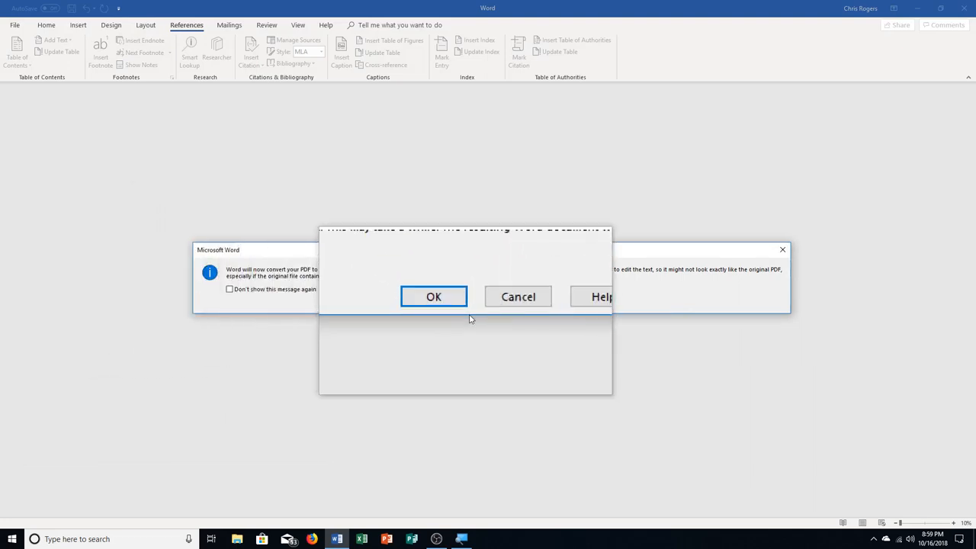
click(433, 296)
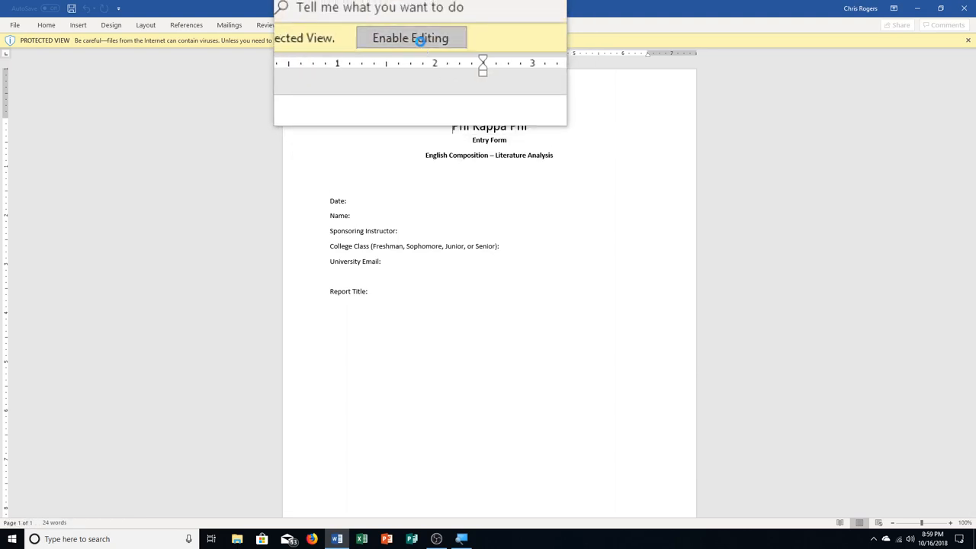
click(411, 37)
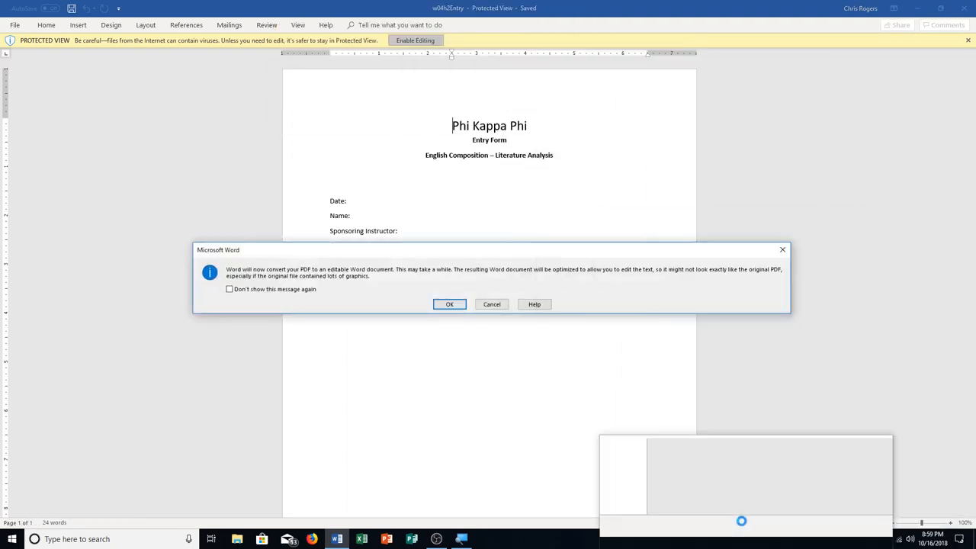
click(448, 304)
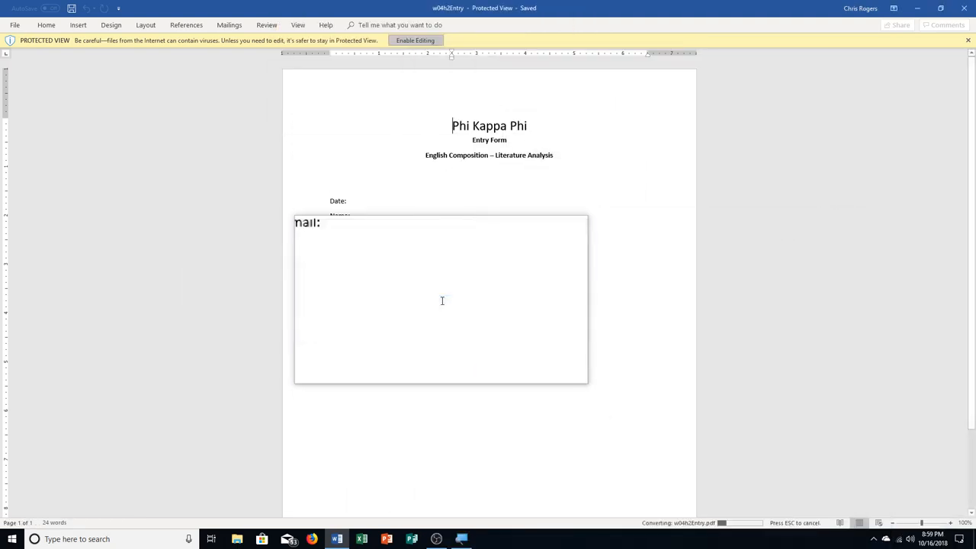
click(415, 39)
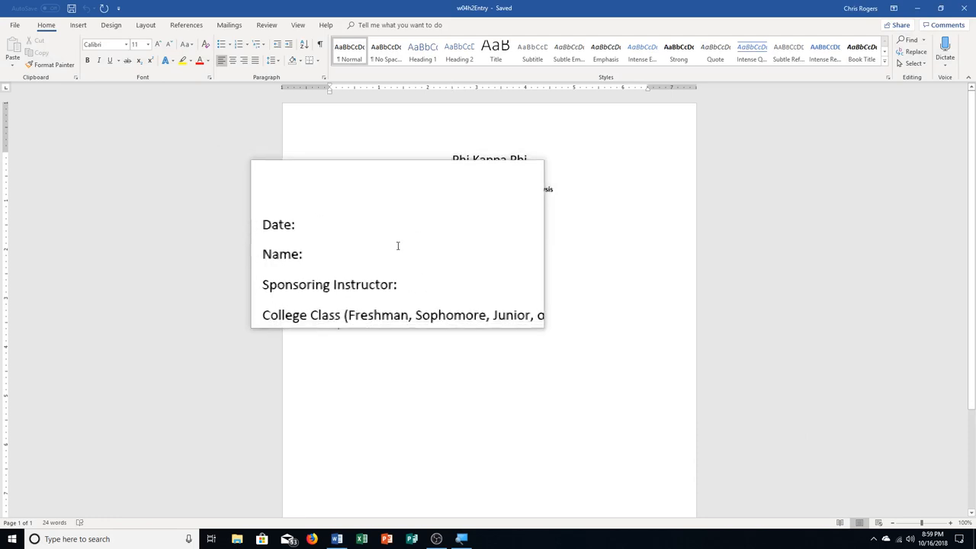
Step: Enter 10/16/18 after the Date label on the entry form
text(1)
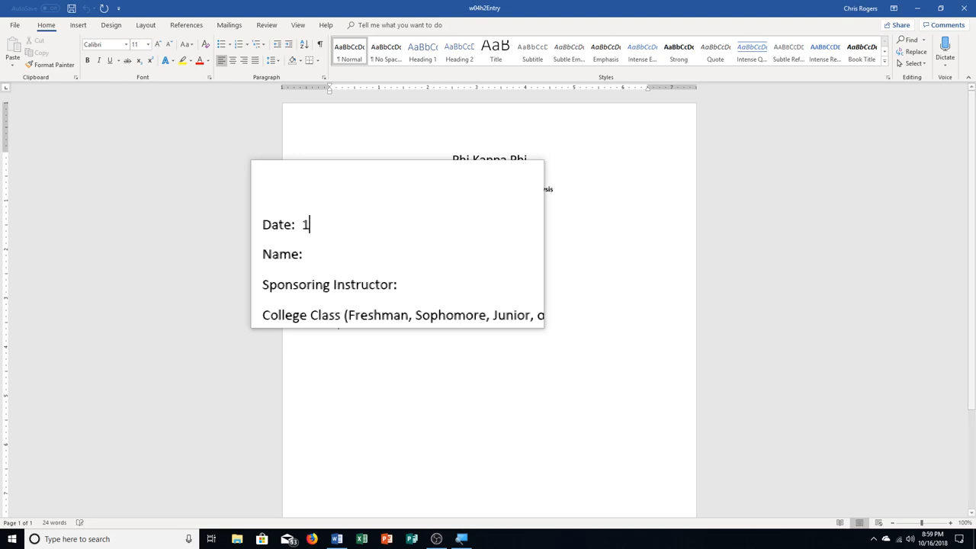
text(0/16/)
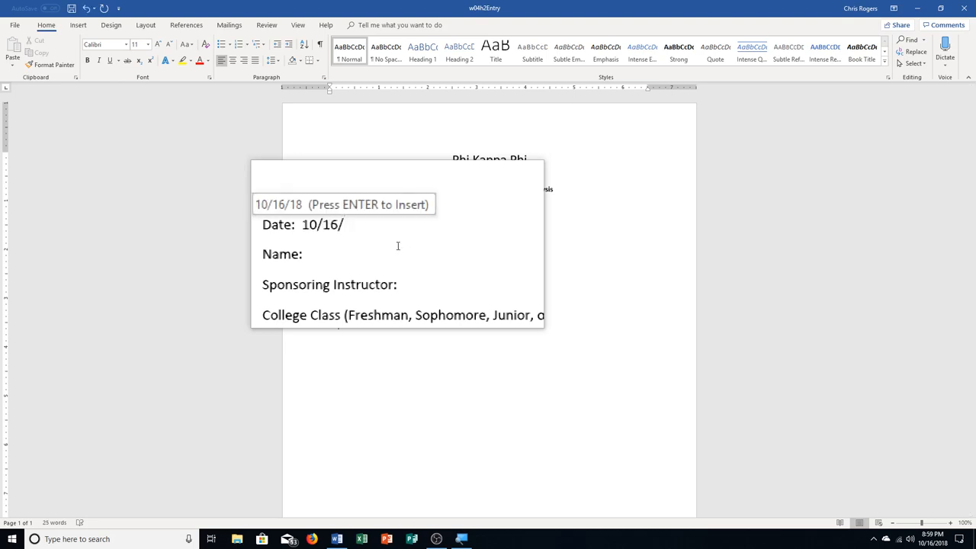
text(18)
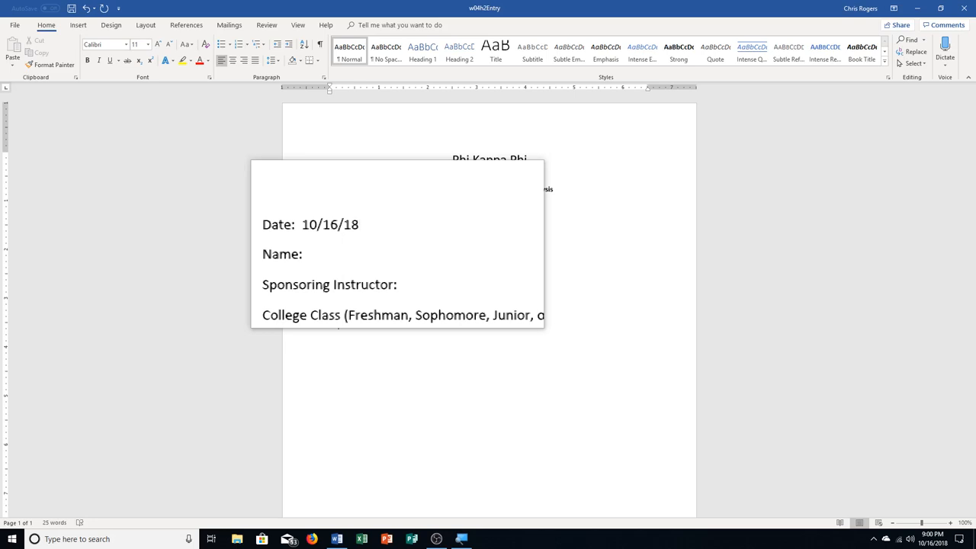
Step: Fill in Name and Sponsoring Instructor as Mister Rogers and College Class as Senior
click(308, 253)
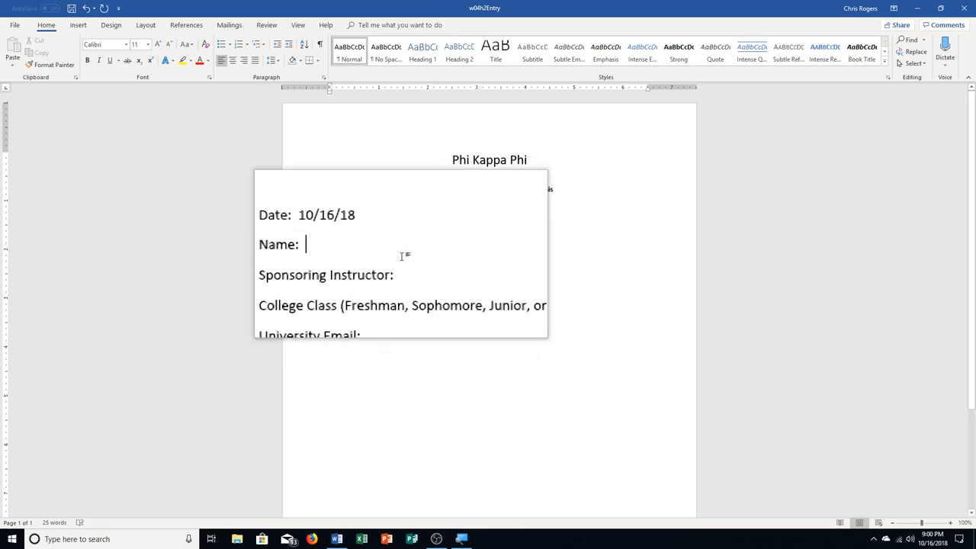
text(Mi)
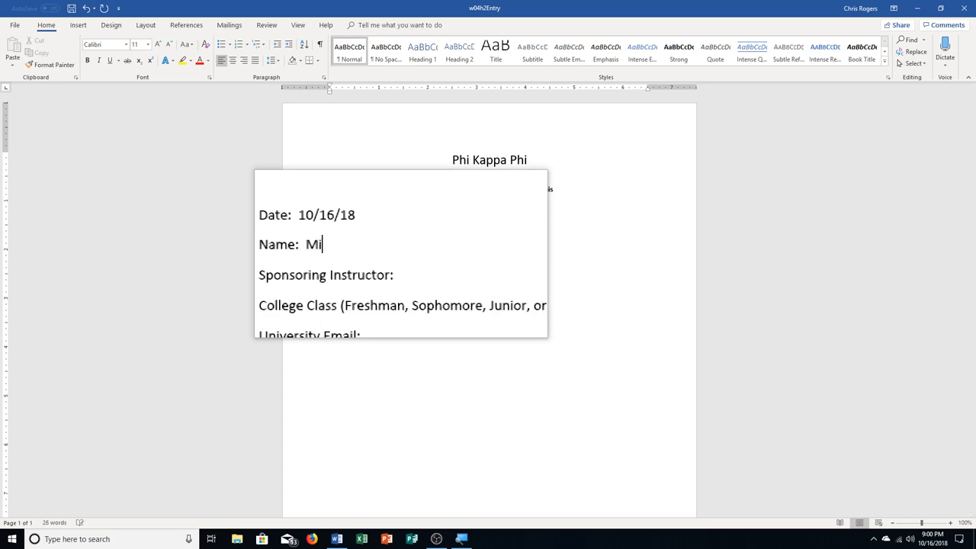
text(ster Rogers)
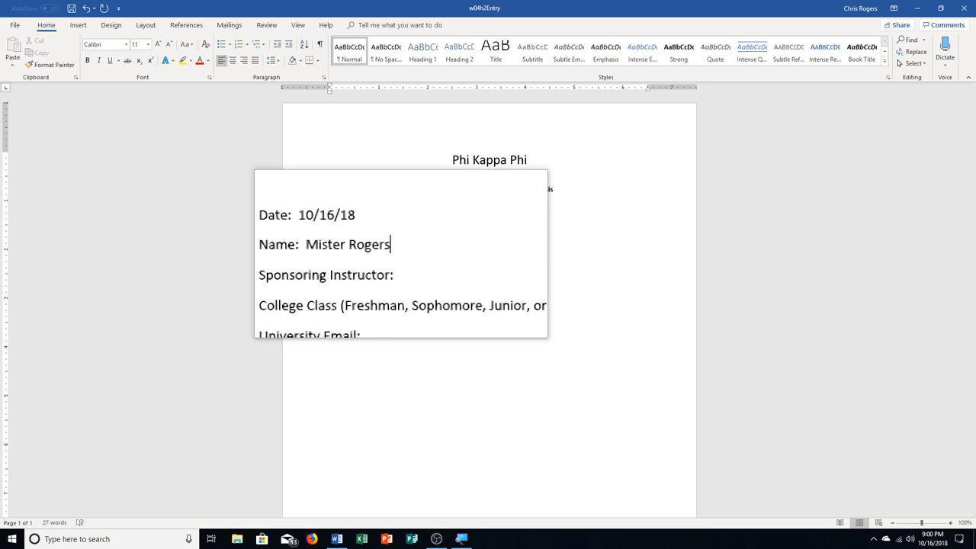
click(394, 258)
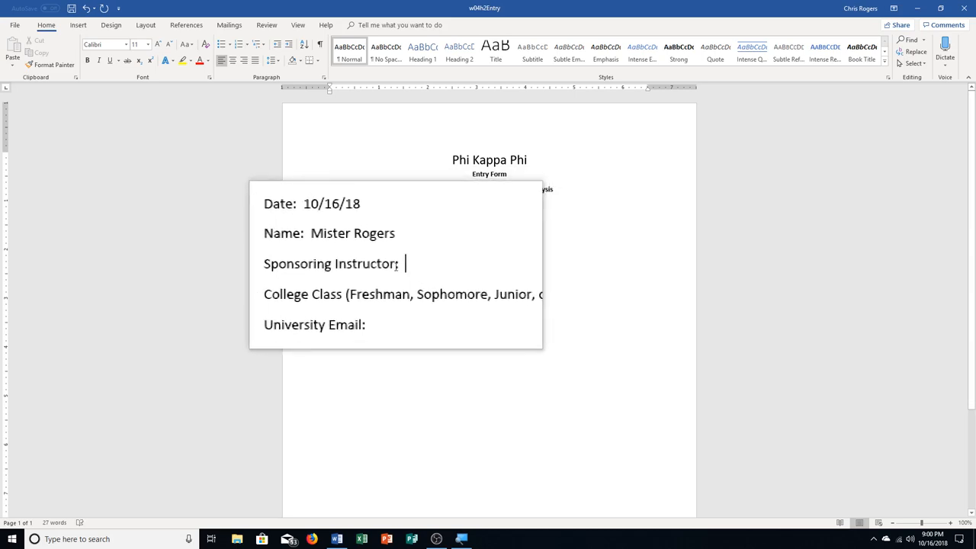
text(Mister Ro)
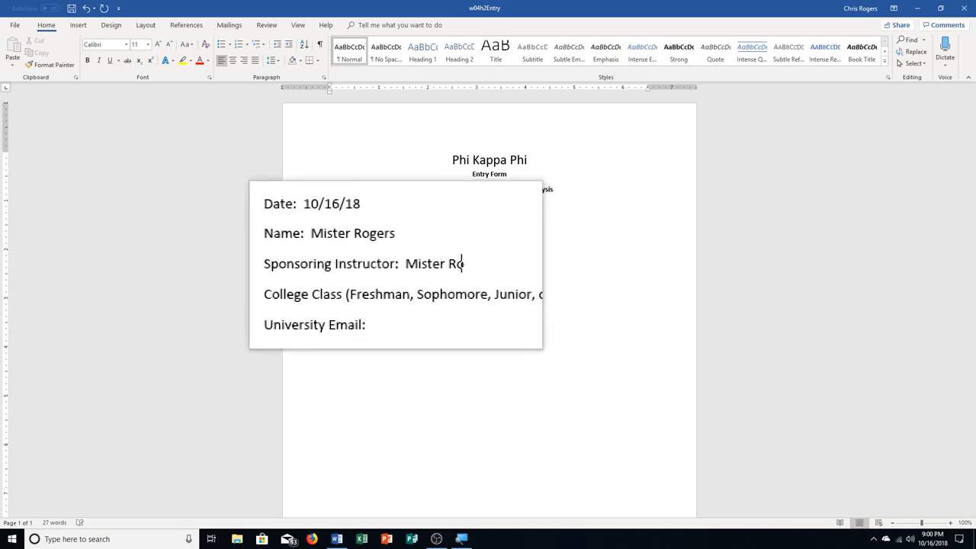
text(gers)
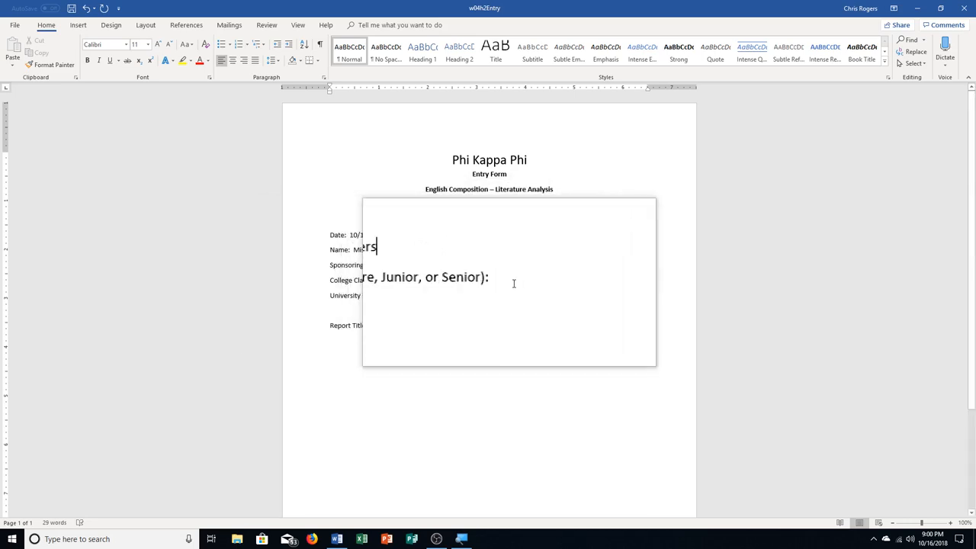
text(Se)
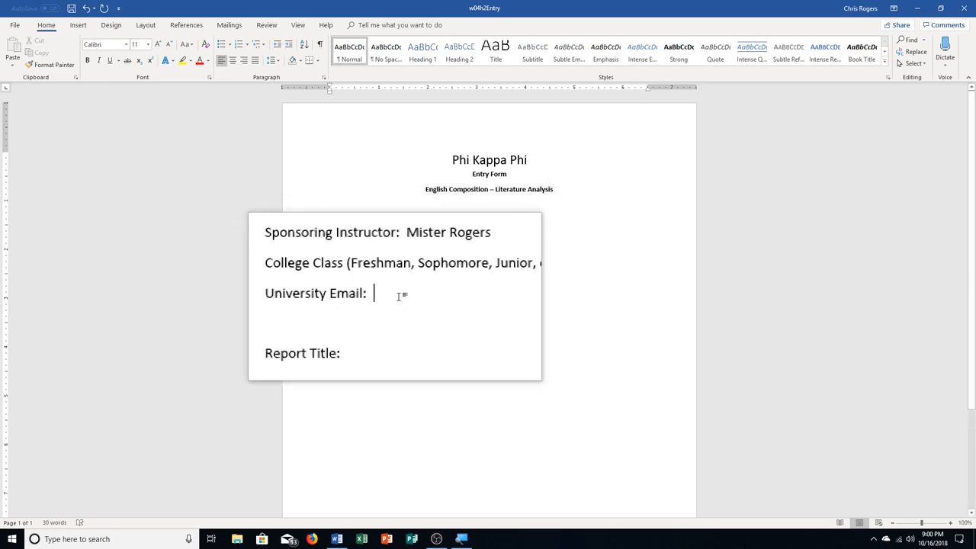
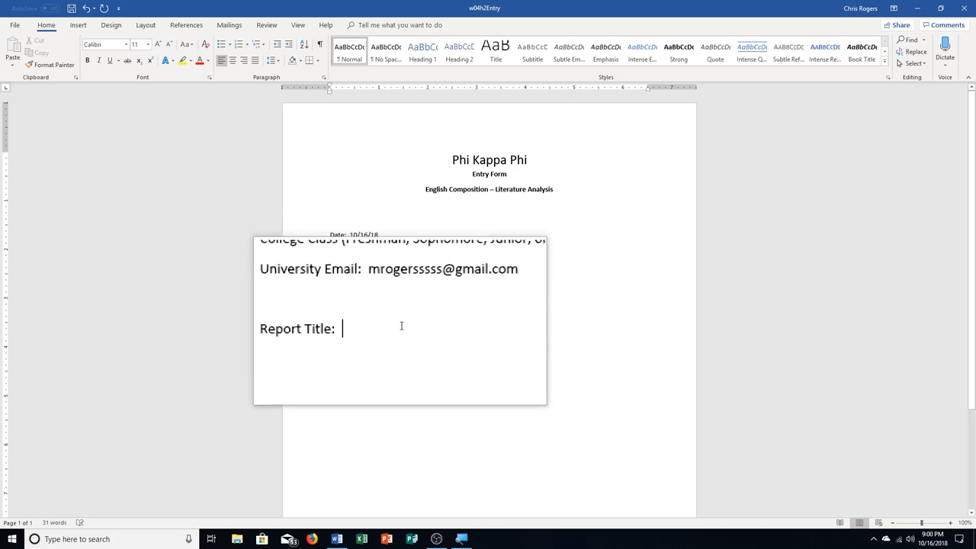
text(An)
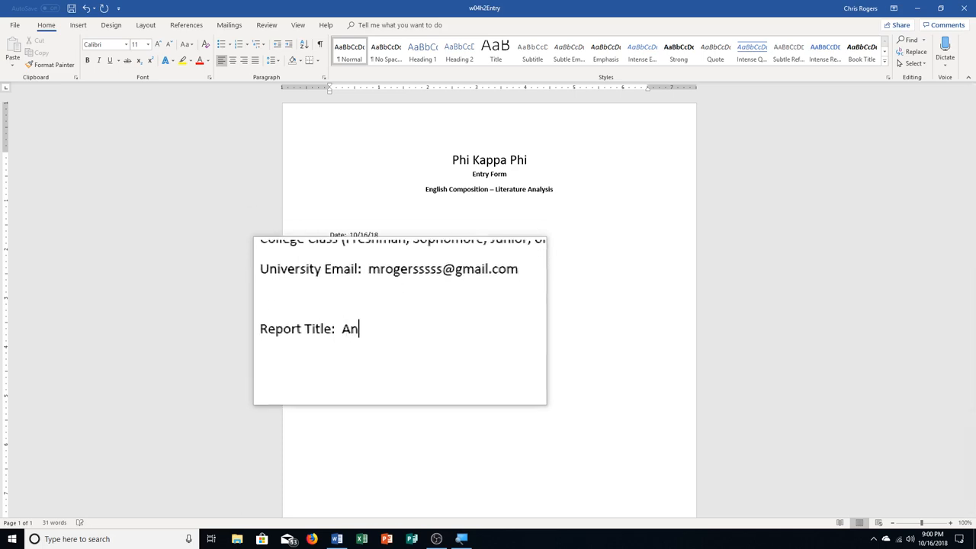
text(Analysis of “A)
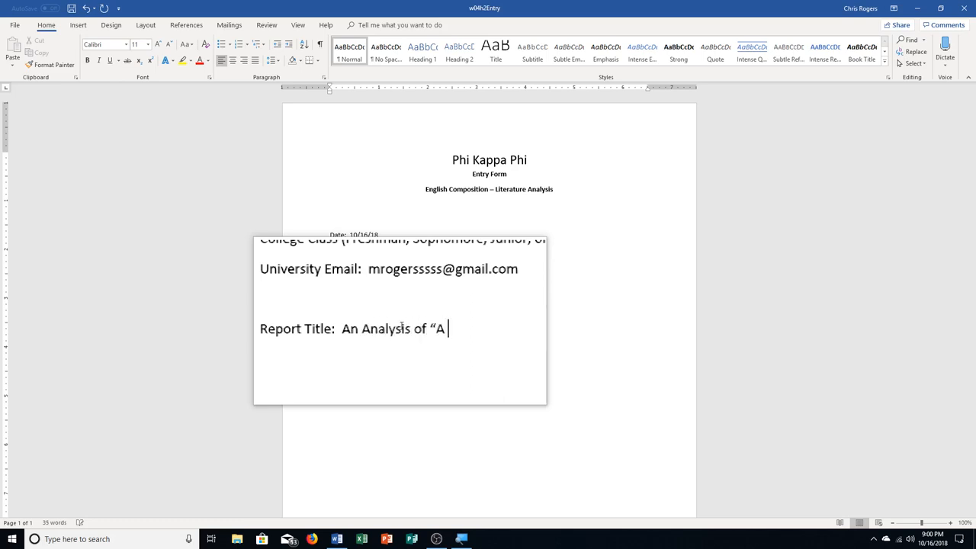
text(White Heron)
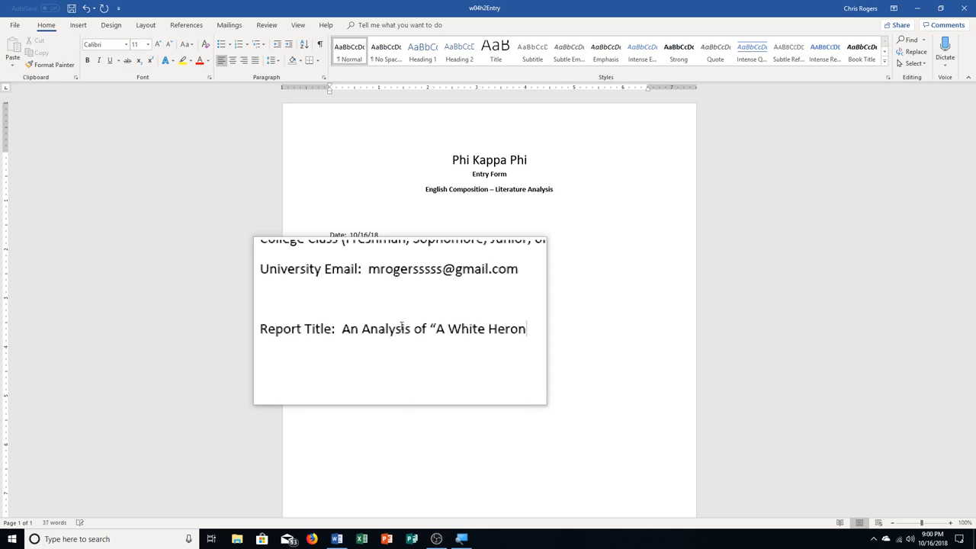
text(".)
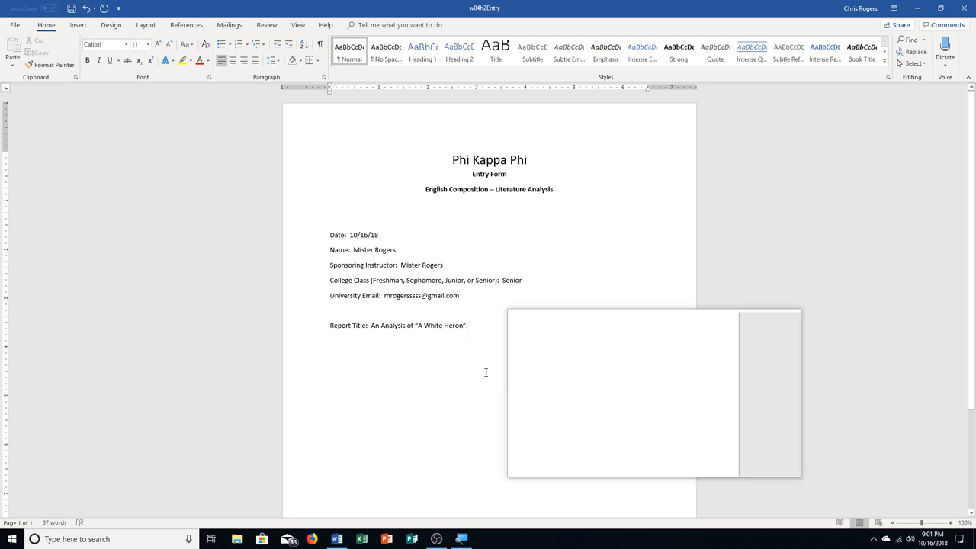
Step: Go to the File backstage Info page for the completed entry form
click(14, 25)
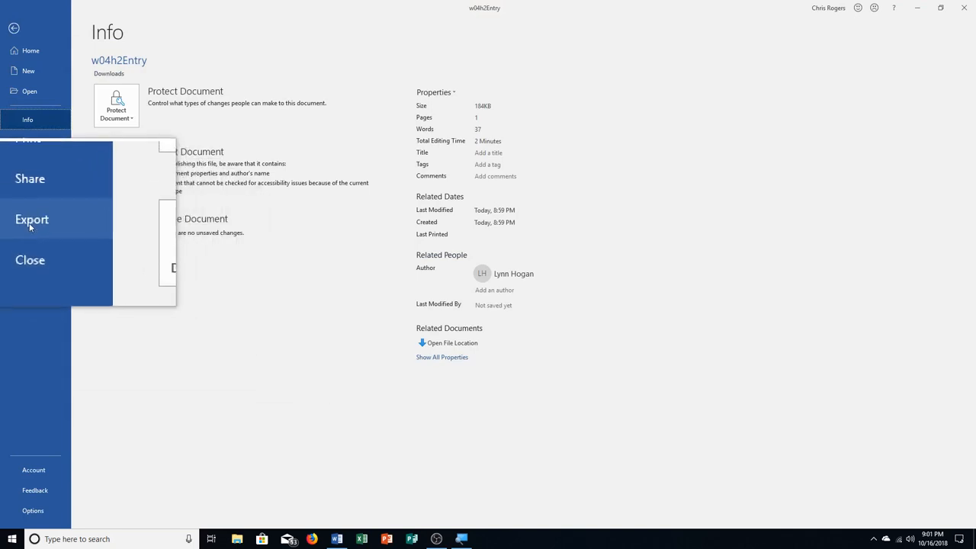
Step: Choose Export and Create PDF/XPS to bring up the Publish as PDF dialog
click(32, 220)
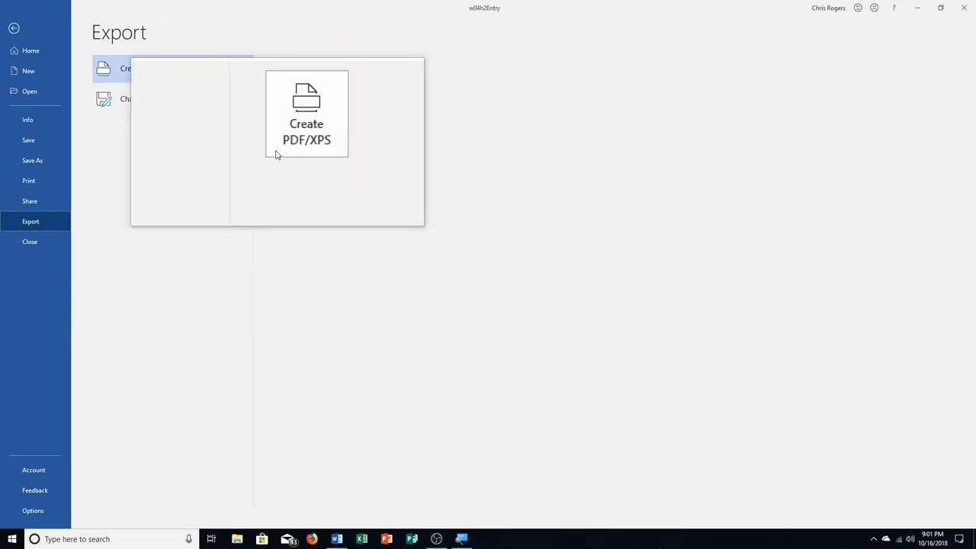
click(307, 113)
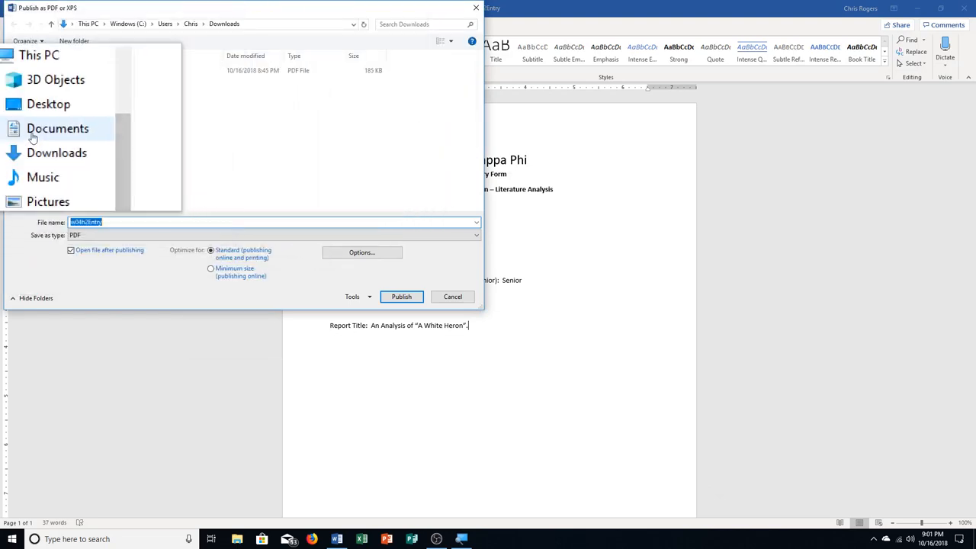
Step: Publish the form to Documents as PDF named w04h2Entry_RogersMister, opening it afterwards
click(58, 128)
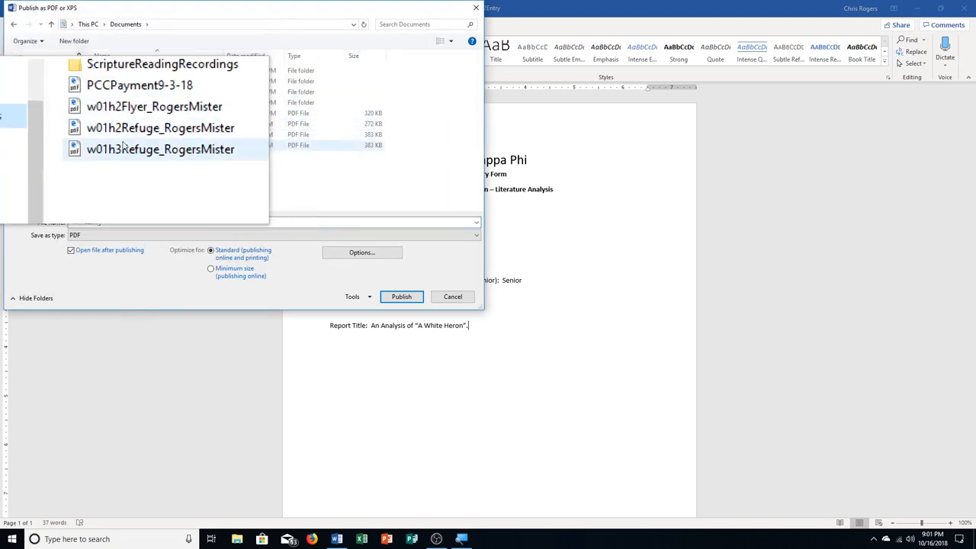
click(119, 221)
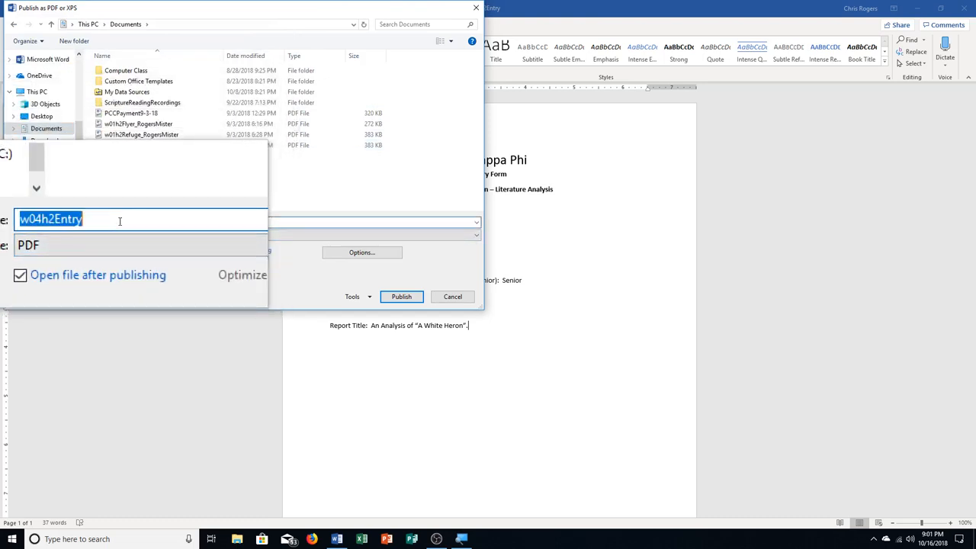
click(119, 219)
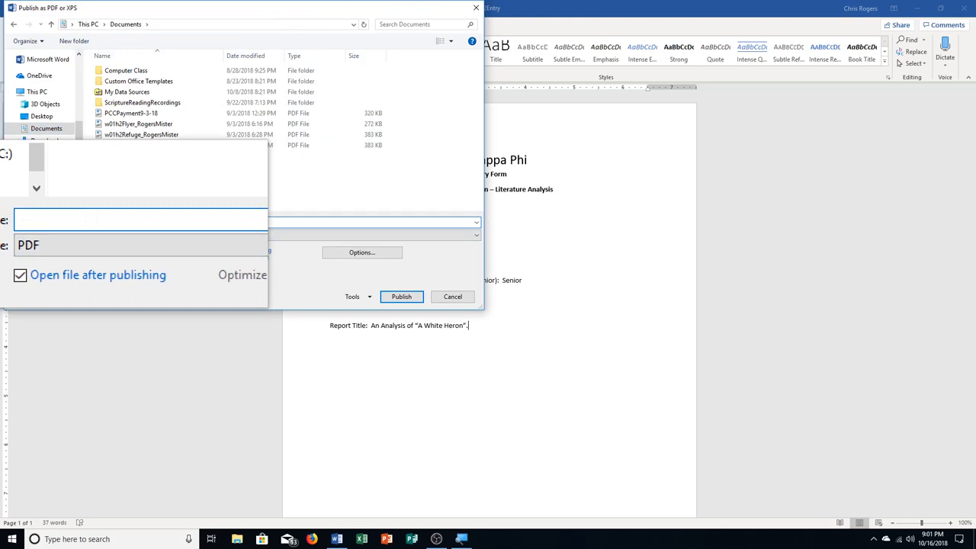
text(w04h2Entry_RogersMister)
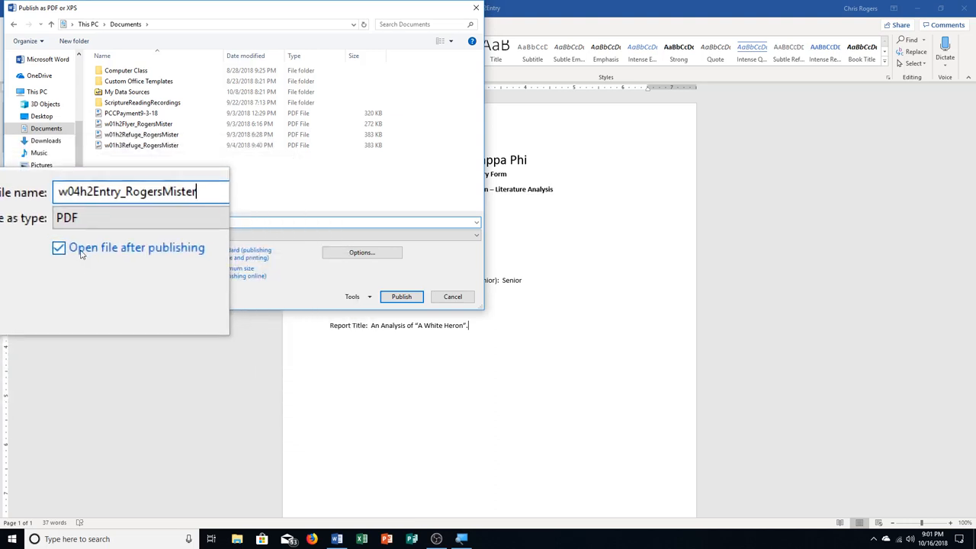
click(401, 295)
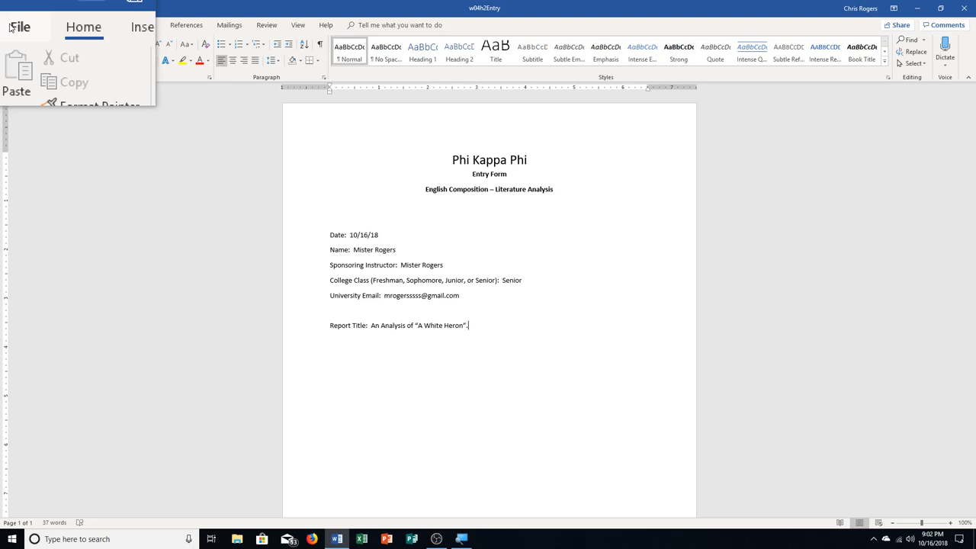
Step: Close the entry form, saving it when prompted
click(19, 26)
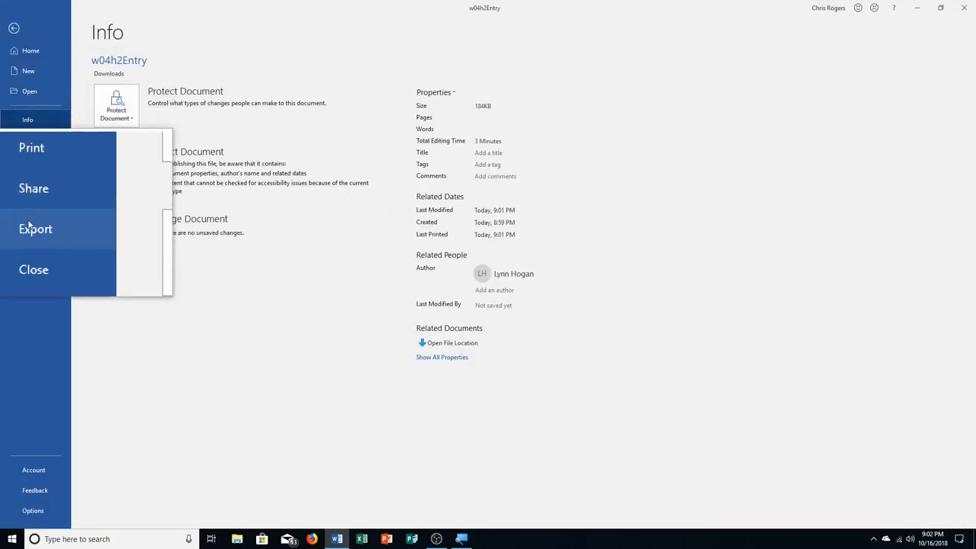
click(33, 269)
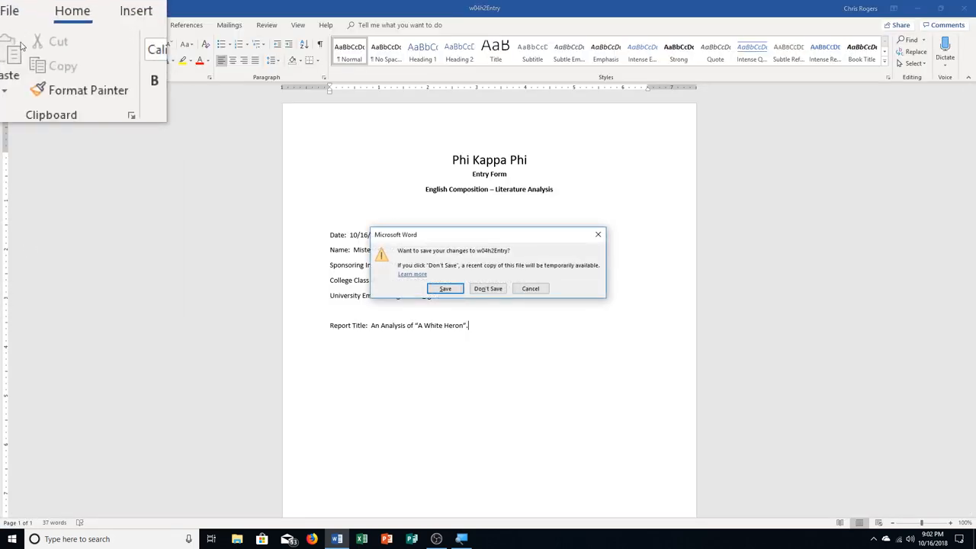
click(488, 288)
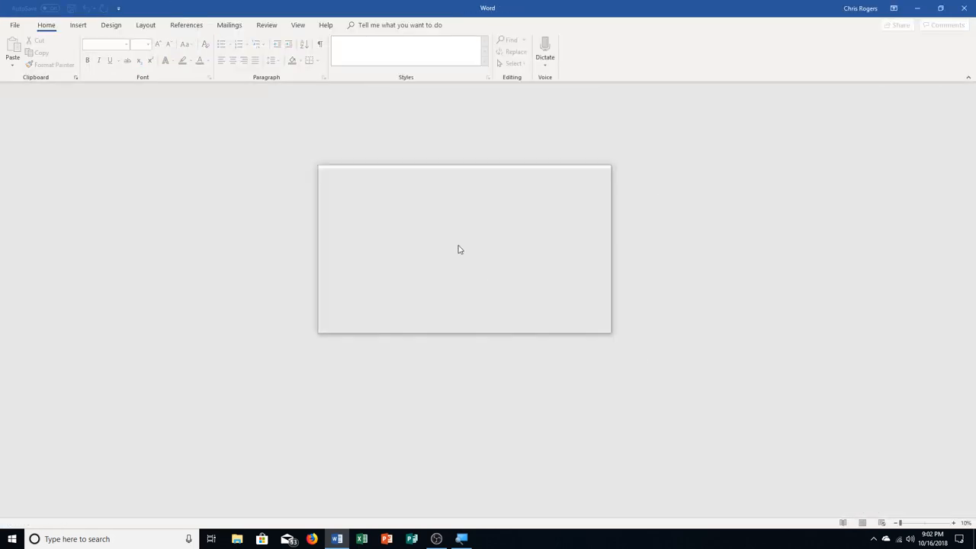
Step: Reopen the w04h2WhiteHeron_RogersMister paper from the recent documents list
click(14, 24)
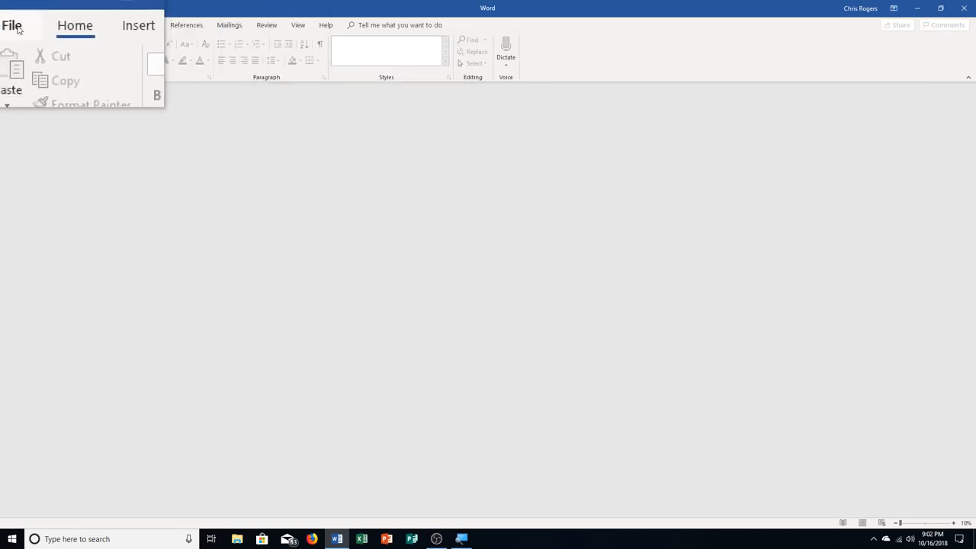
click(12, 25)
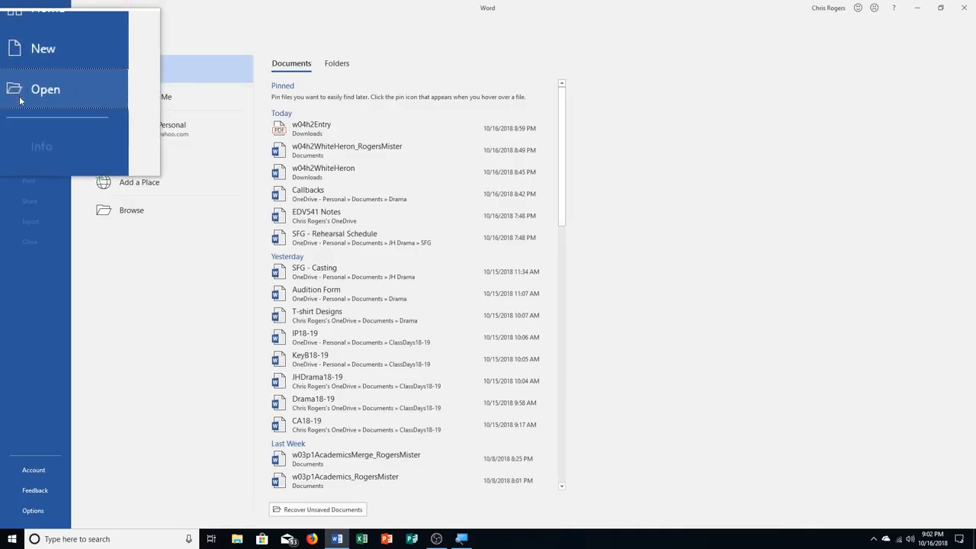
click(45, 88)
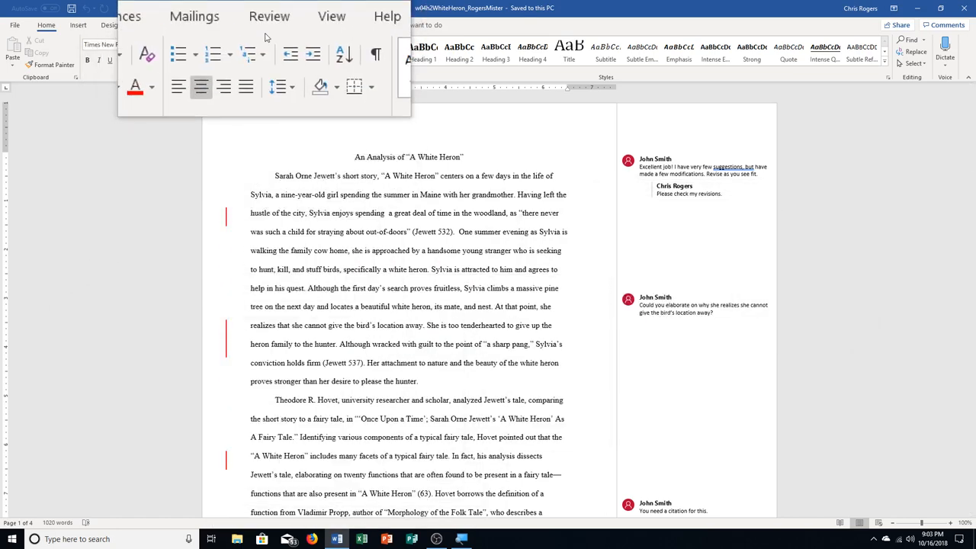
Step: Set Display for Review to All Markup on the Review ribbon
click(268, 25)
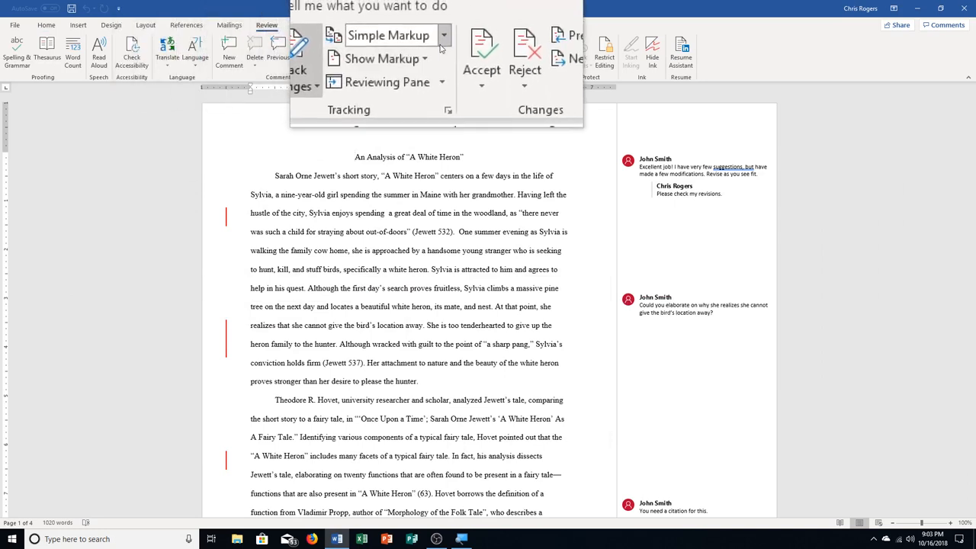
click(442, 35)
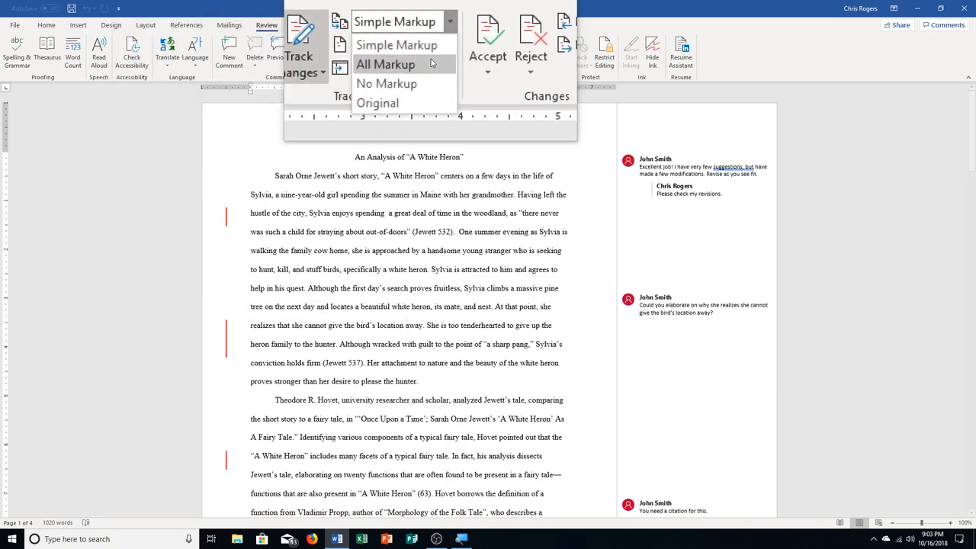
click(385, 64)
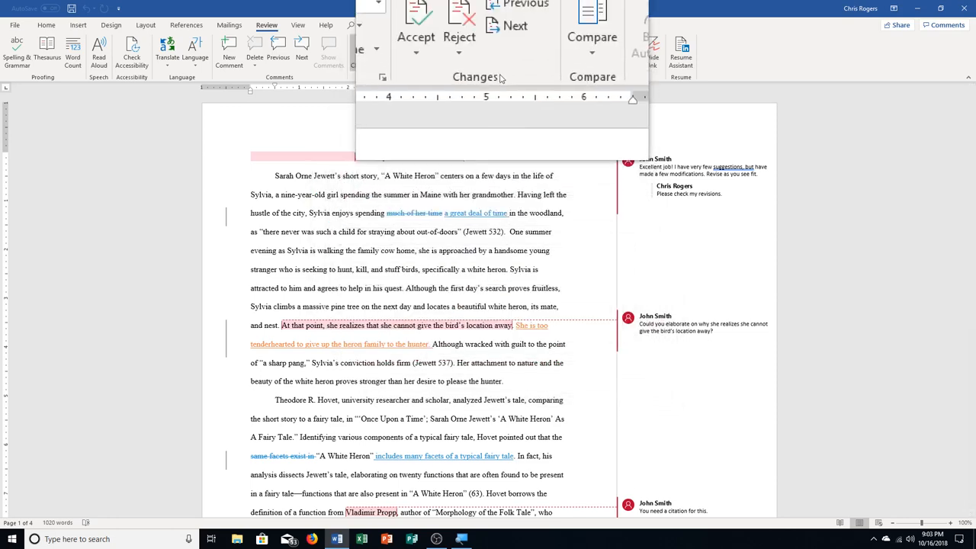
Step: Reject the inserted sentence about Sylvia being too tenderhearted
click(478, 58)
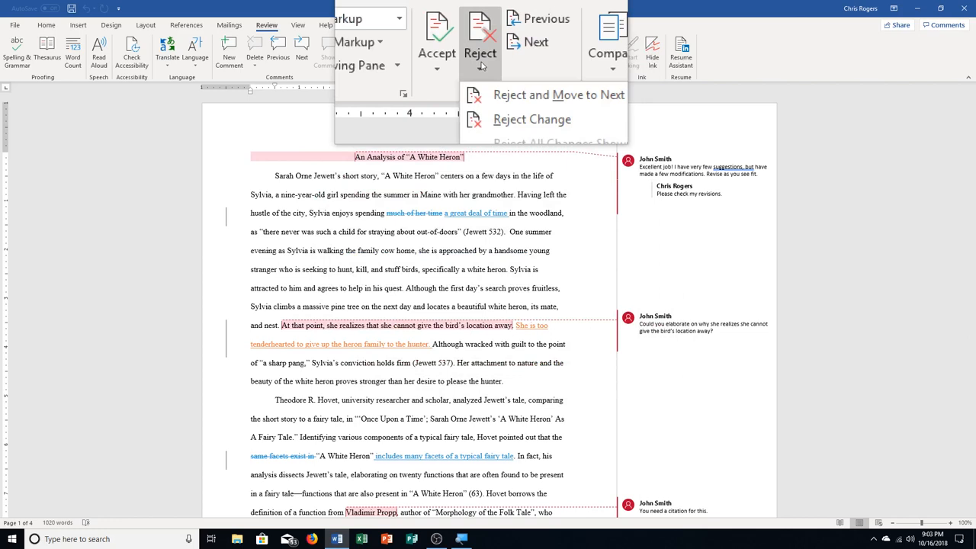
click(531, 119)
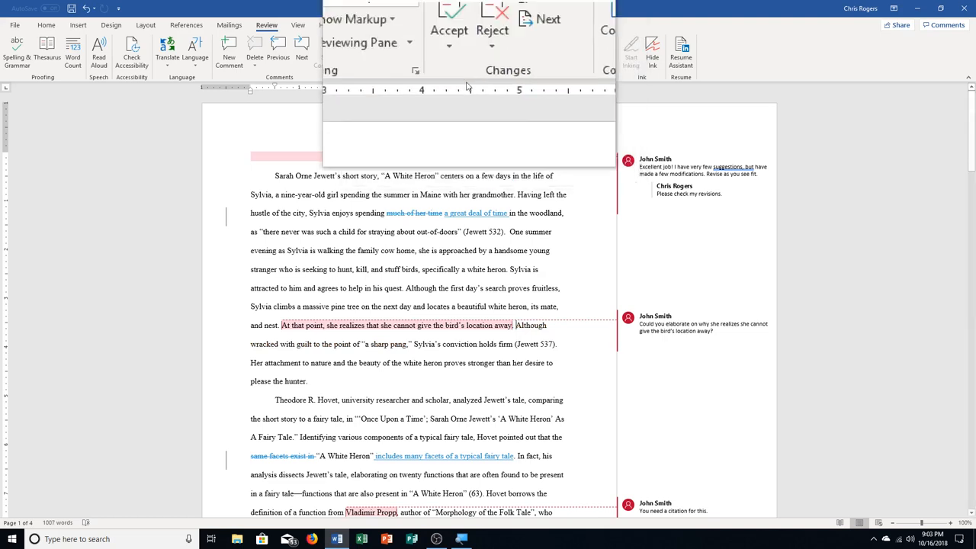
Step: Accept the current change, then accept all remaining tracked changes in the paper
click(448, 30)
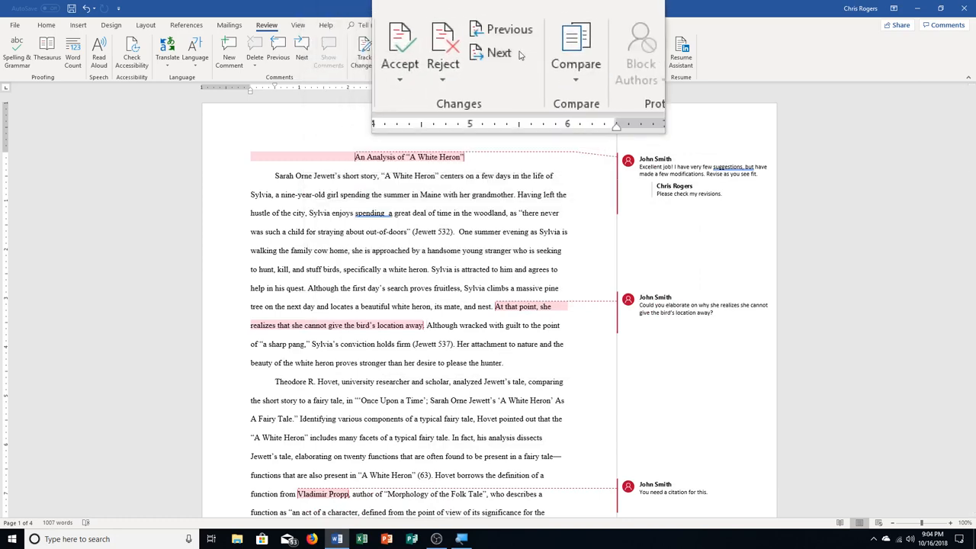
click(500, 52)
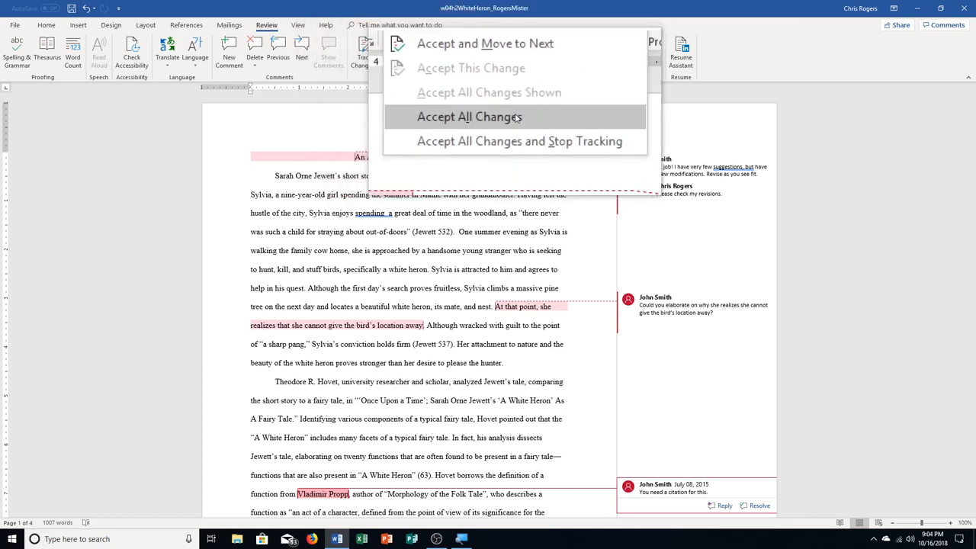
click(469, 116)
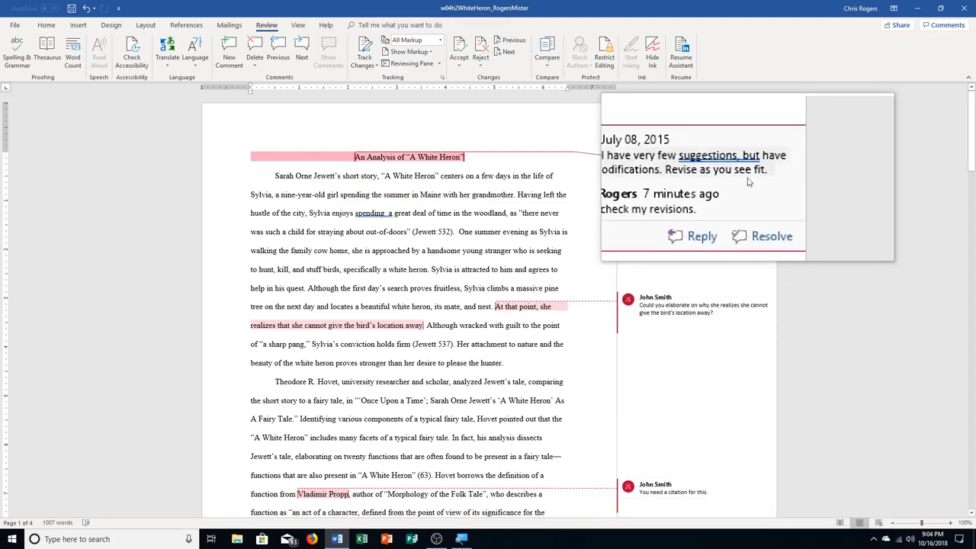
Step: Resolve the first reviewer comment and scroll through the rest of the paper
click(772, 235)
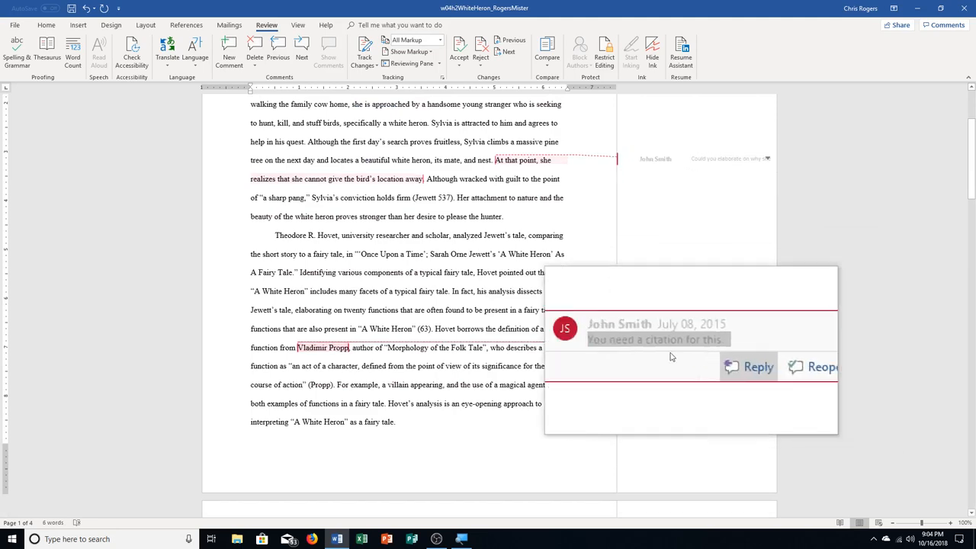
scroll(down, 3)
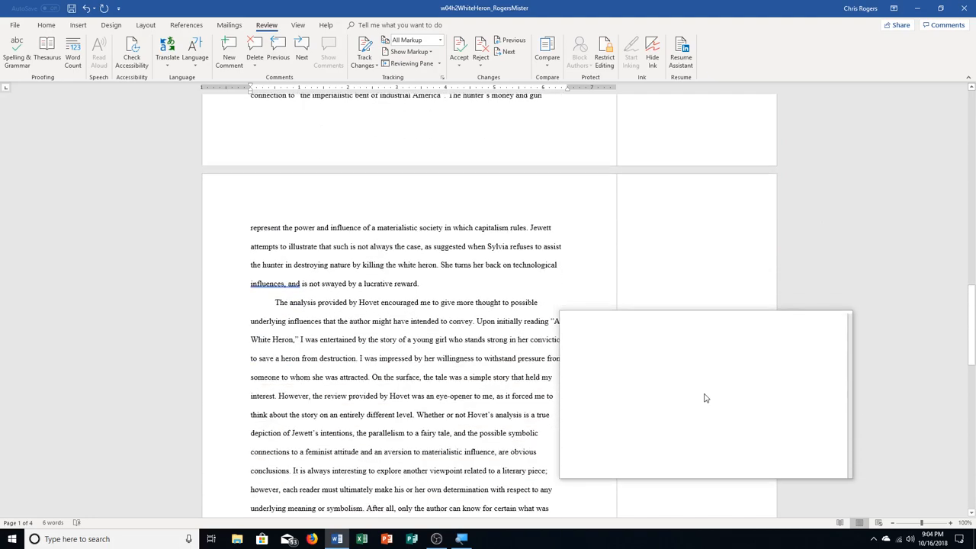
scroll(down, 3)
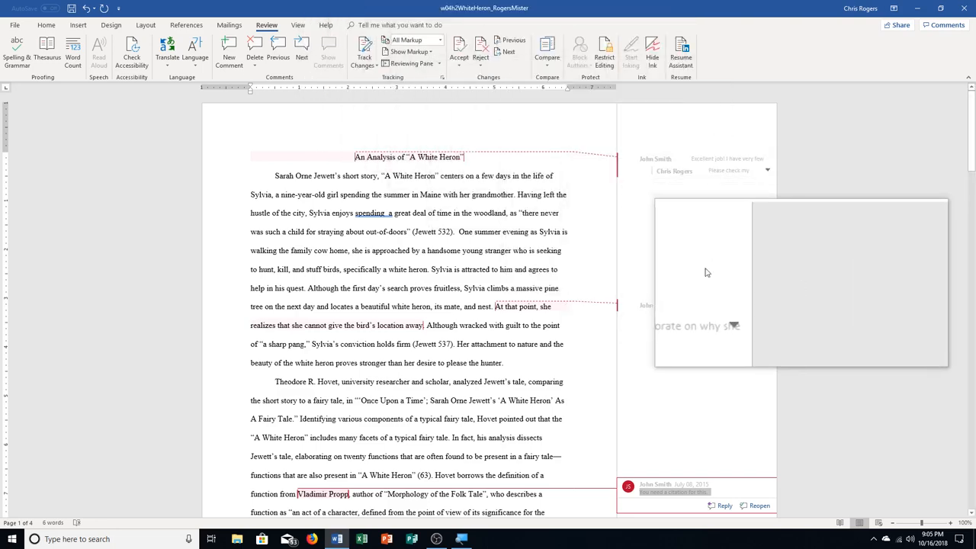
Step: Remove all comments from the White Heron paper using Delete All Comments in Document
click(262, 57)
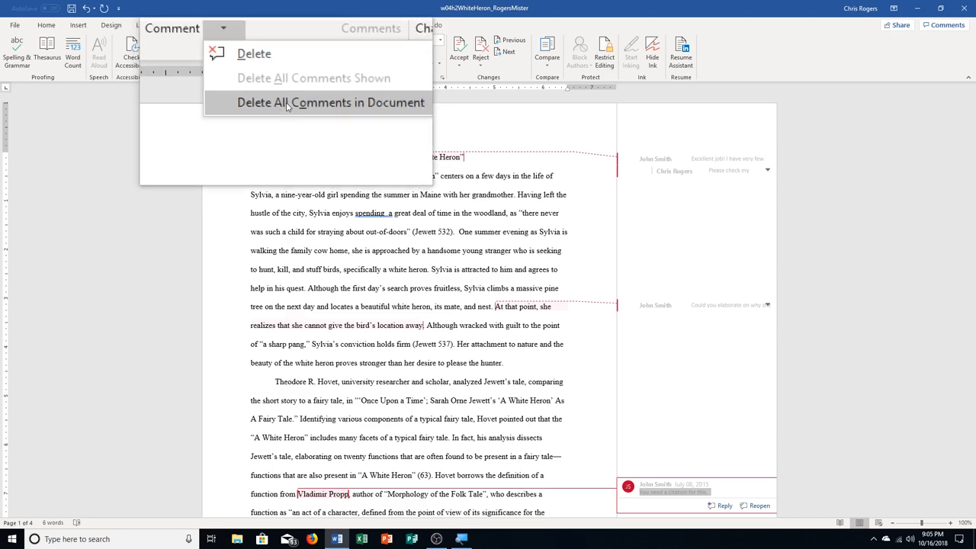
click(329, 102)
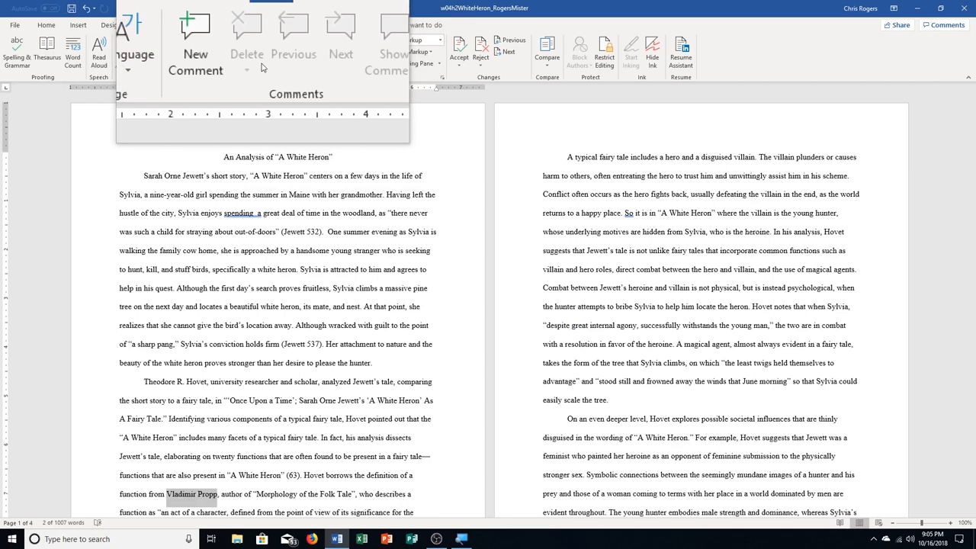
mouse_move(247, 38)
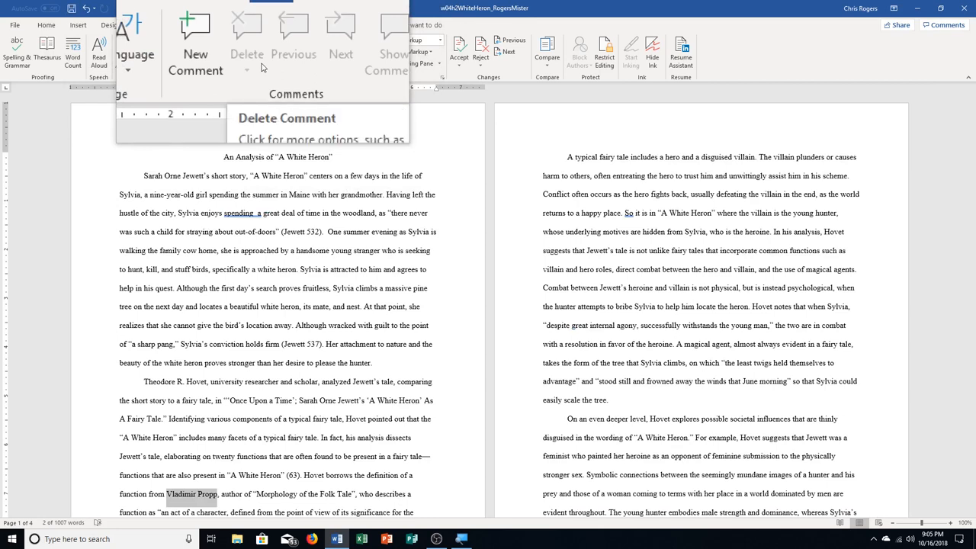